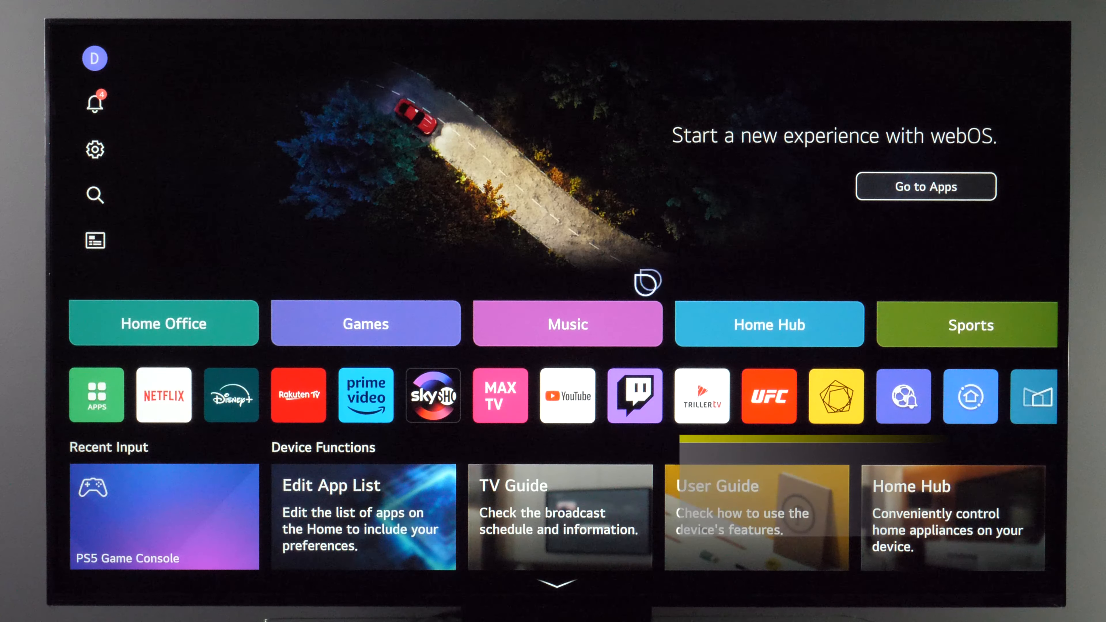
Reach Family Settings via All Settings > General, showing usage limit, eye care, volume limit and screen time options.
{"action": "left_click", "coordinate": [94, 150]}
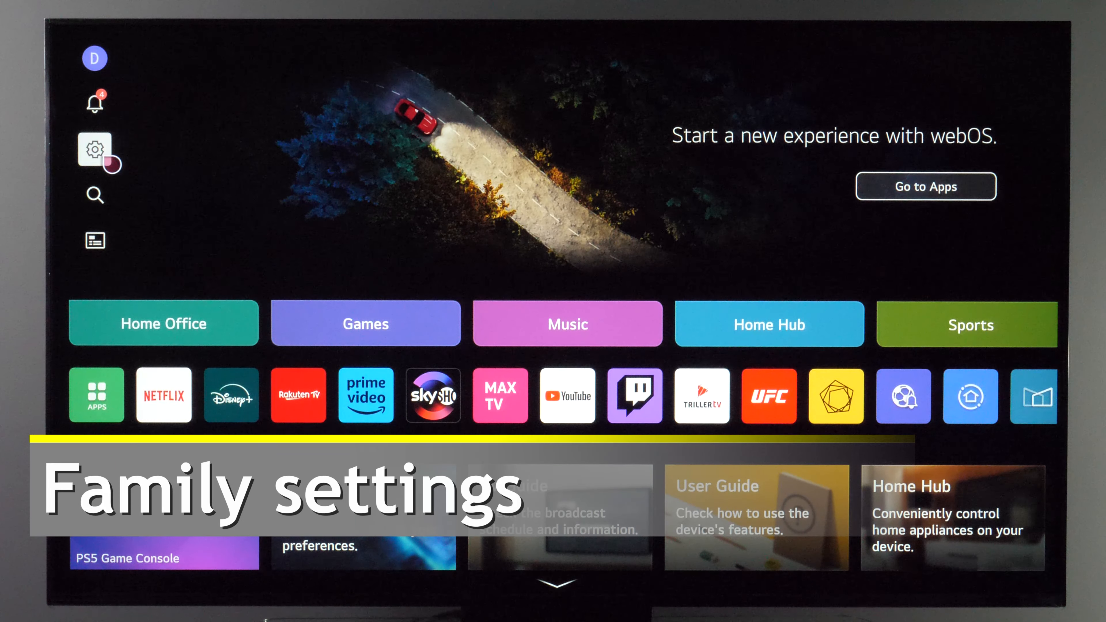
{"action": "left_click", "coordinate": [94, 150]}
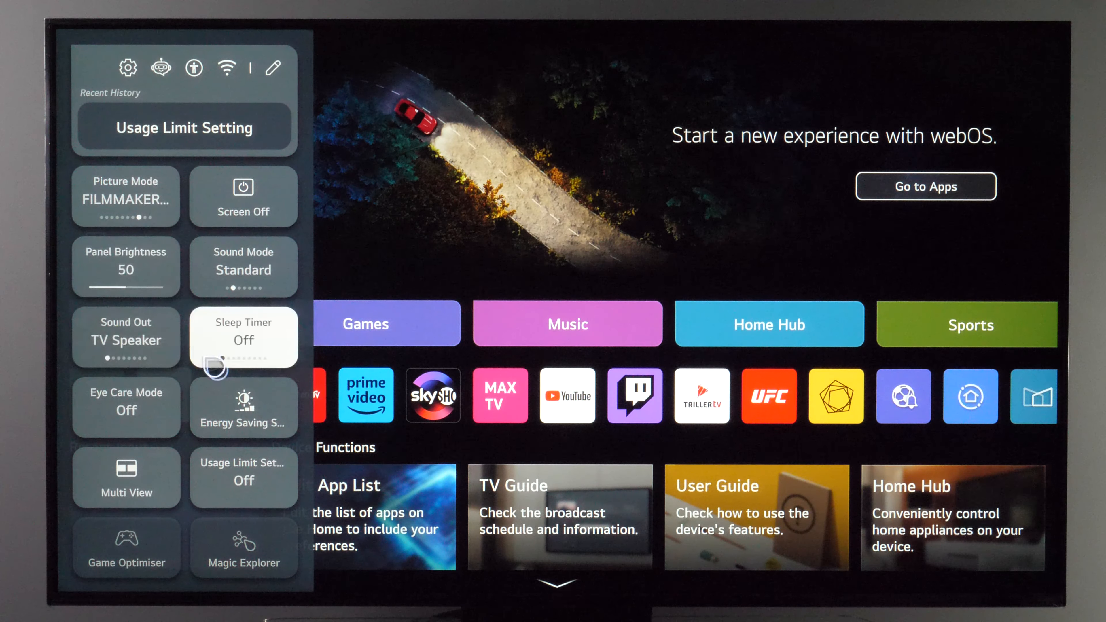
{"action": "mouse_move", "coordinate": [243, 478]}
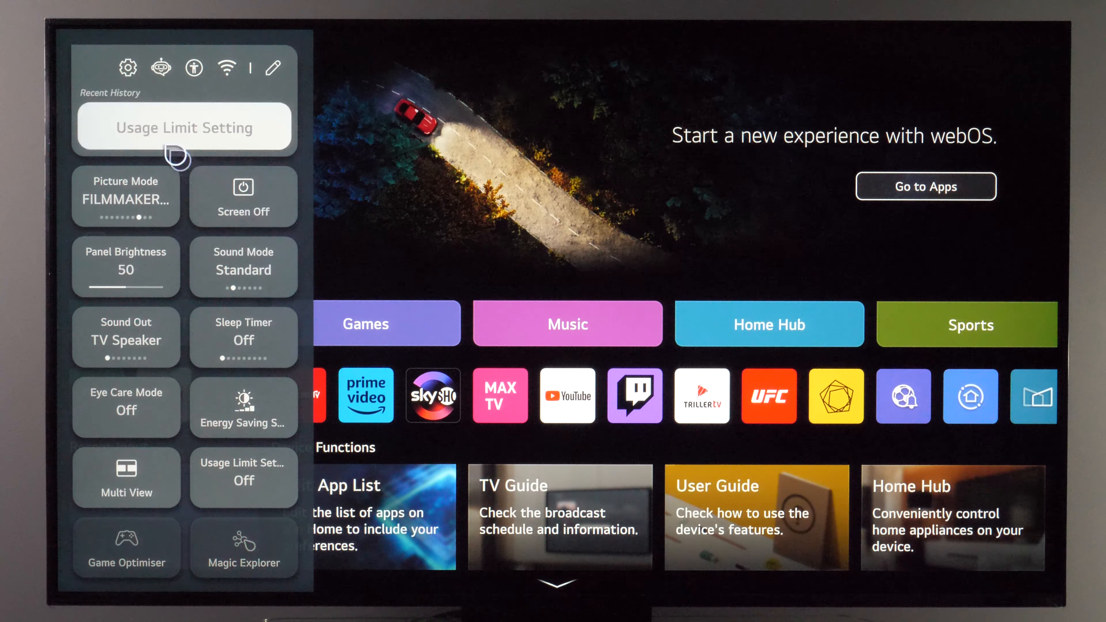
{"action": "mouse_move", "coordinate": [128, 68]}
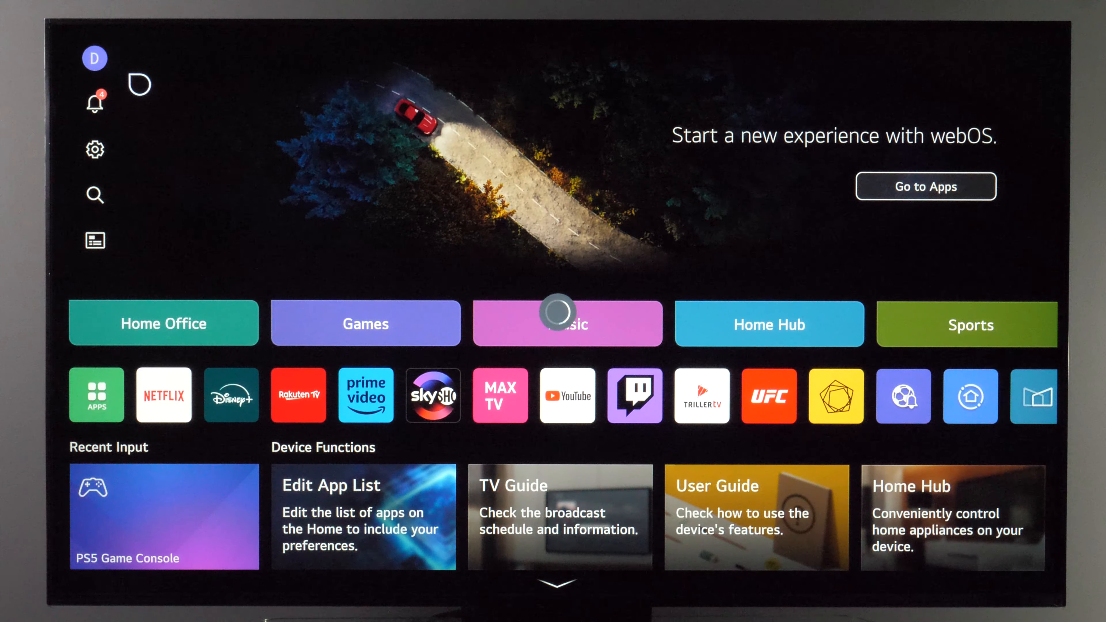
{"action": "left_click", "coordinate": [94, 149]}
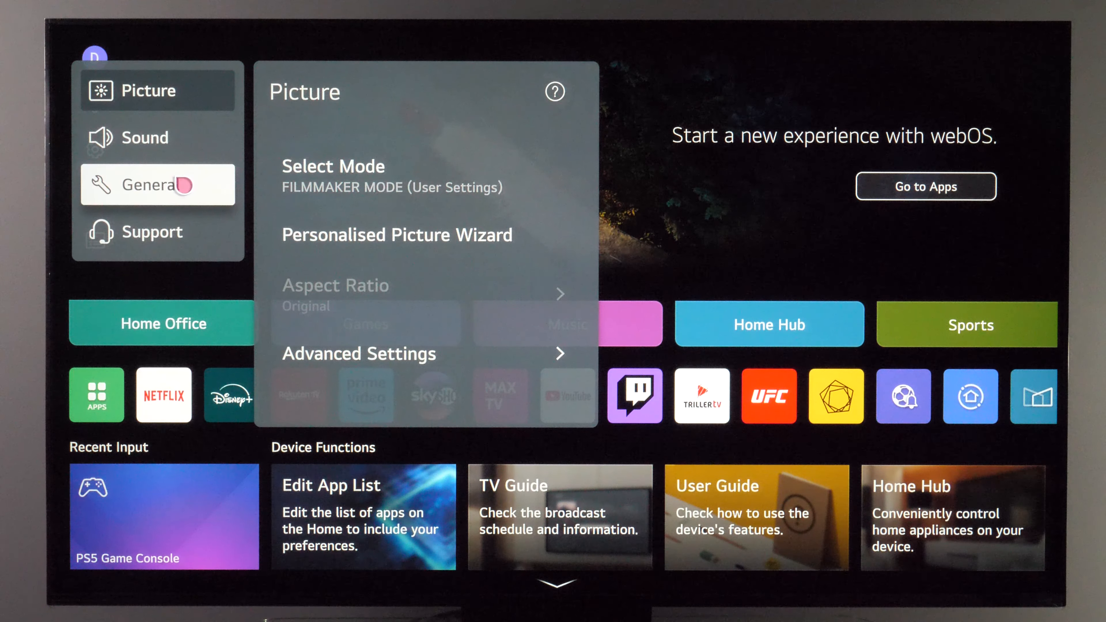
{"action": "left_click", "coordinate": [154, 184]}
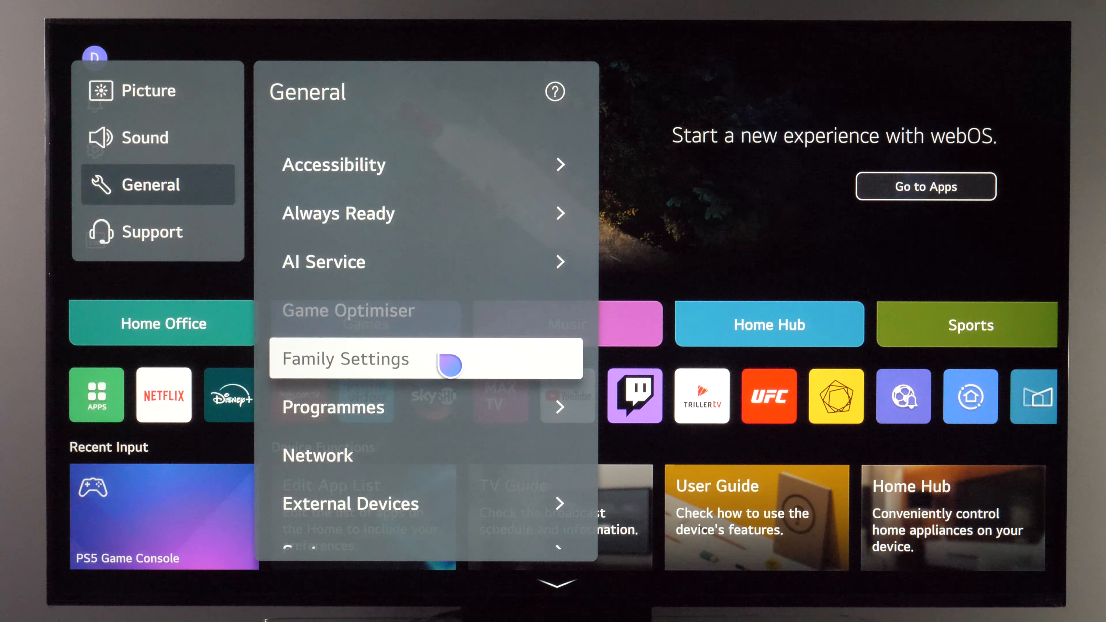
{"action": "left_click", "coordinate": [346, 359]}
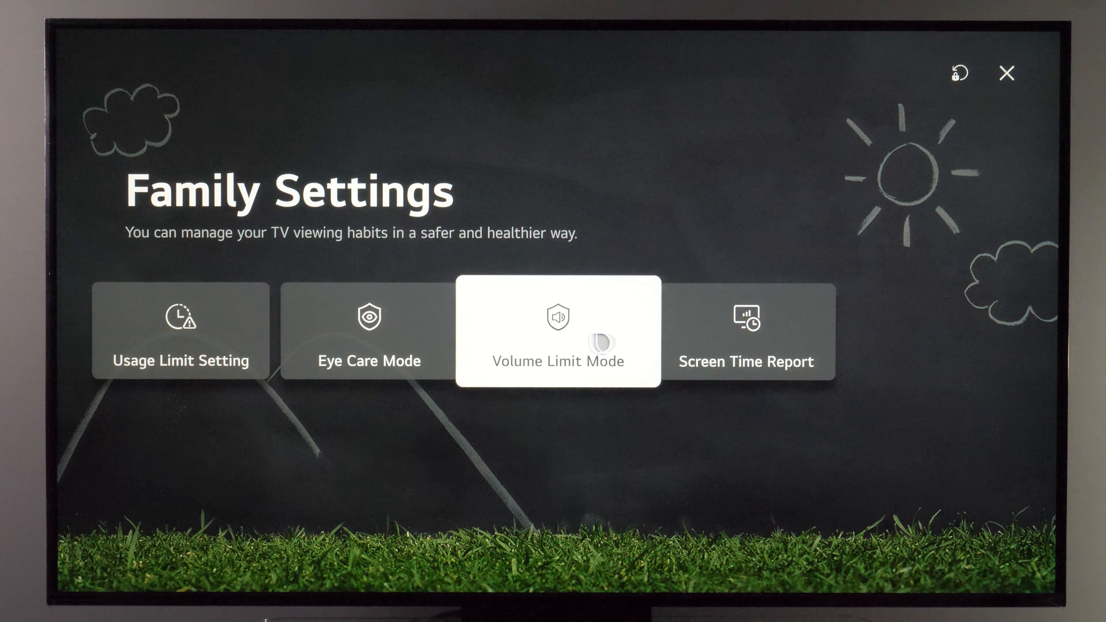
{"action": "mouse_move", "coordinate": [961, 73]}
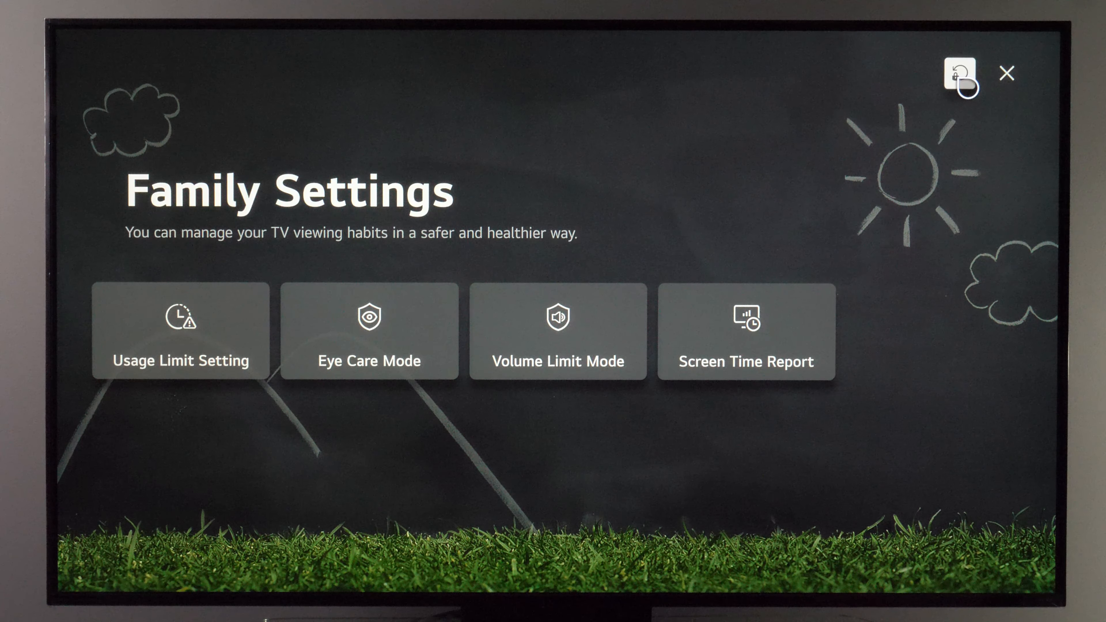
{"action": "mouse_move", "coordinate": [958, 73]}
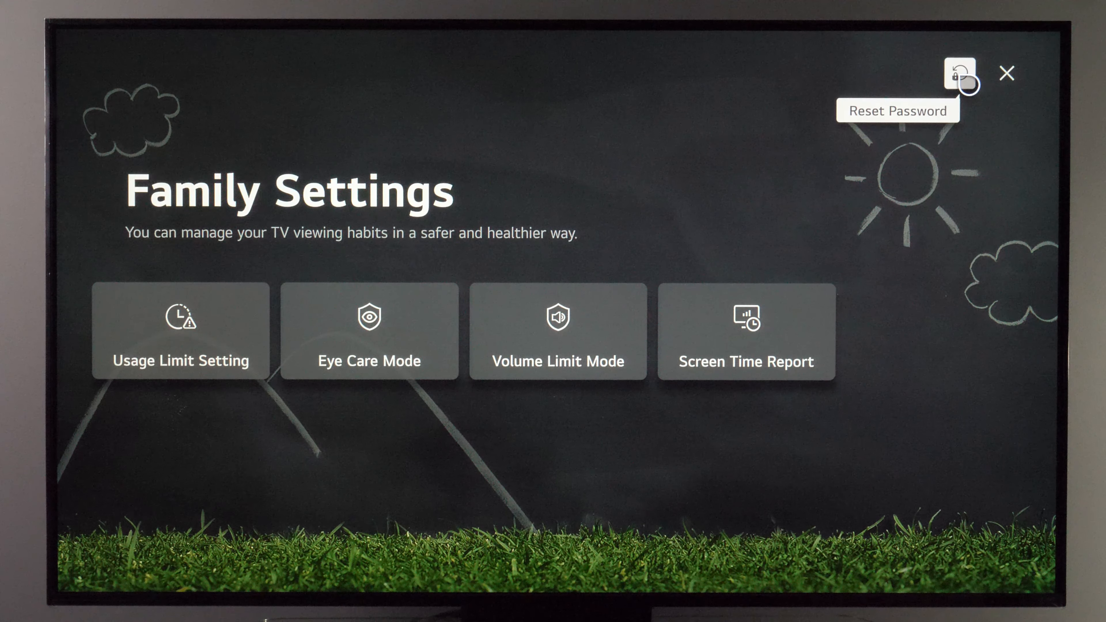
{"action": "left_click", "coordinate": [958, 73]}
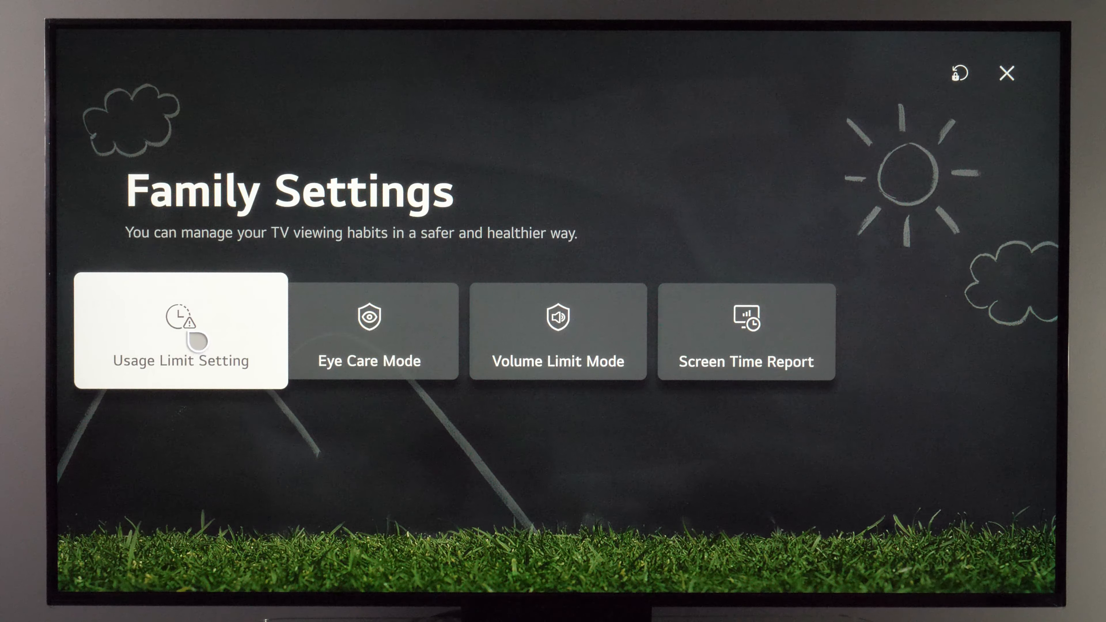
Unlock Usage Limit Setting with the password, enable it with start 17:27, end 18:27, repeat on.
{"action": "left_click", "coordinate": [180, 331]}
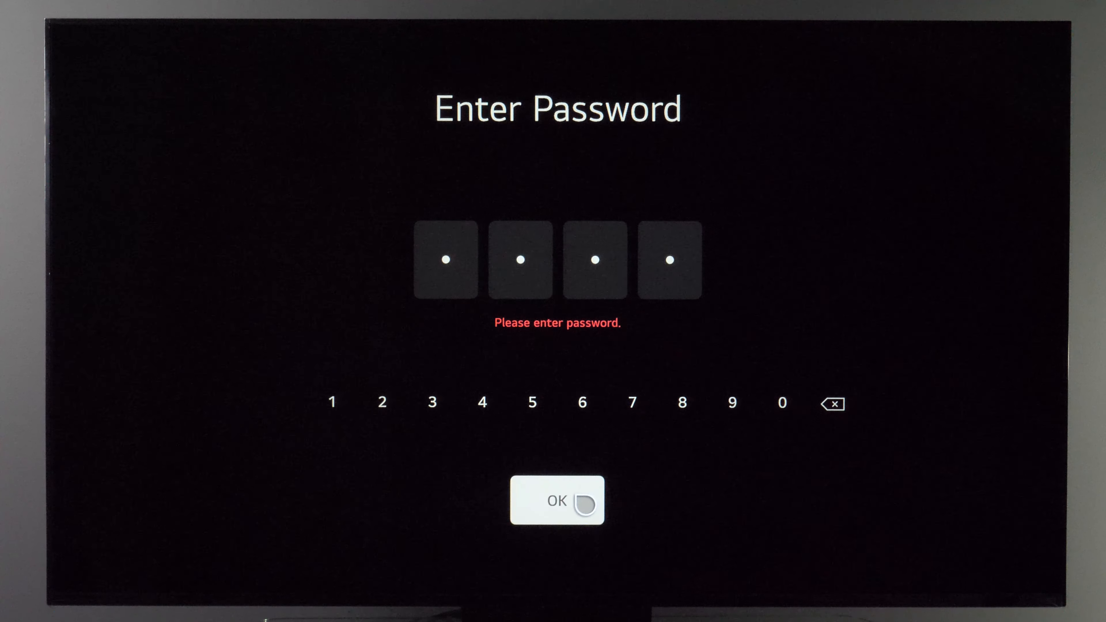
{"action": "left_click", "coordinate": [557, 500]}
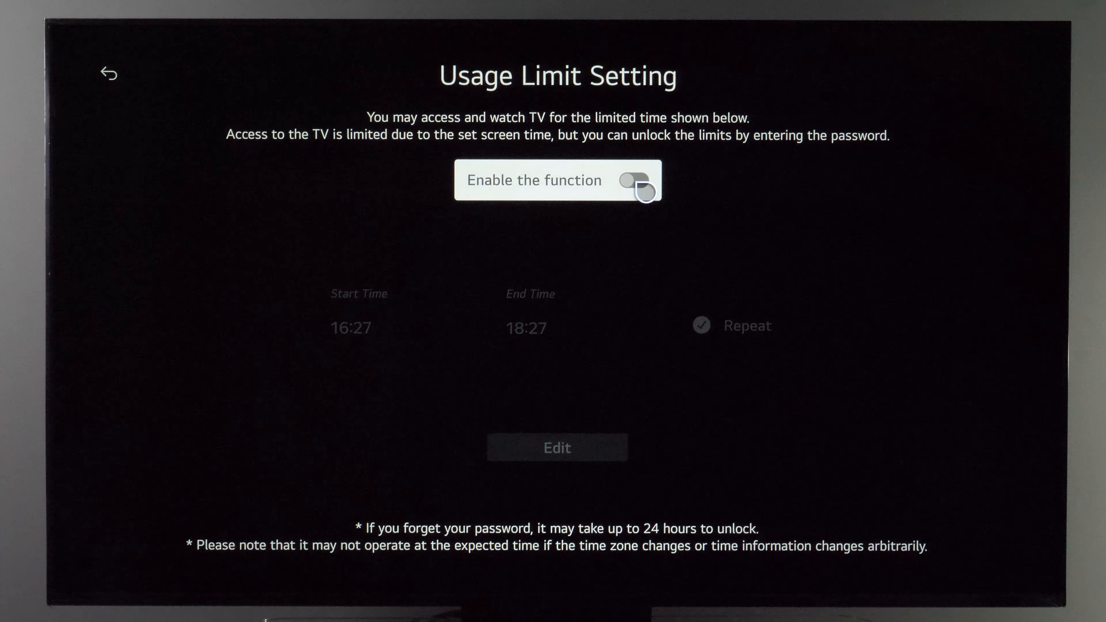
{"action": "left_click", "coordinate": [557, 447]}
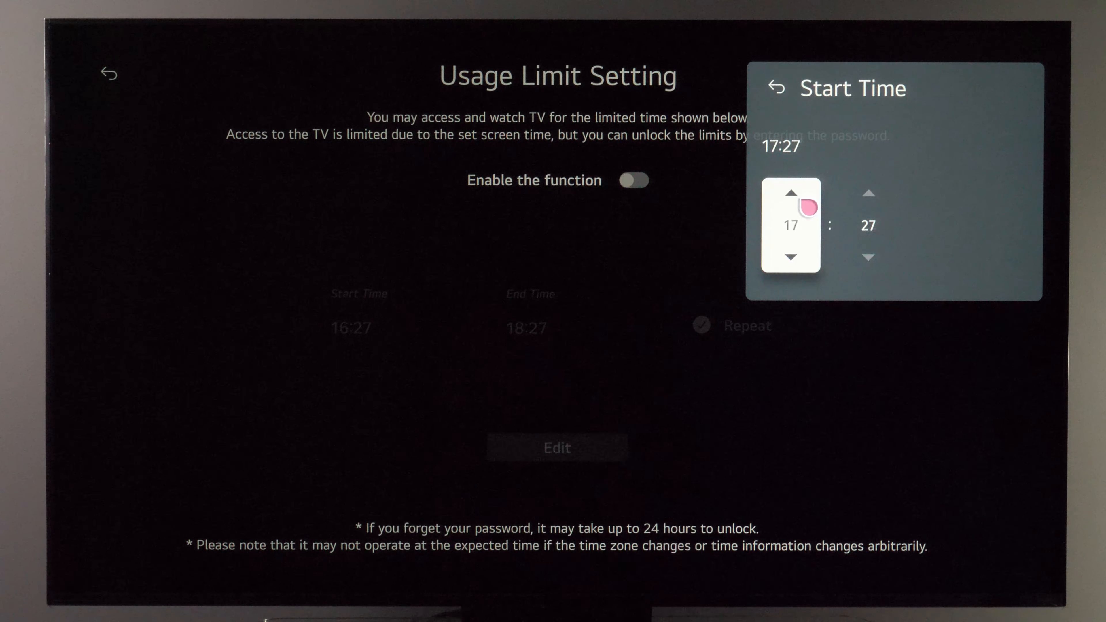
{"action": "left_click", "coordinate": [775, 88]}
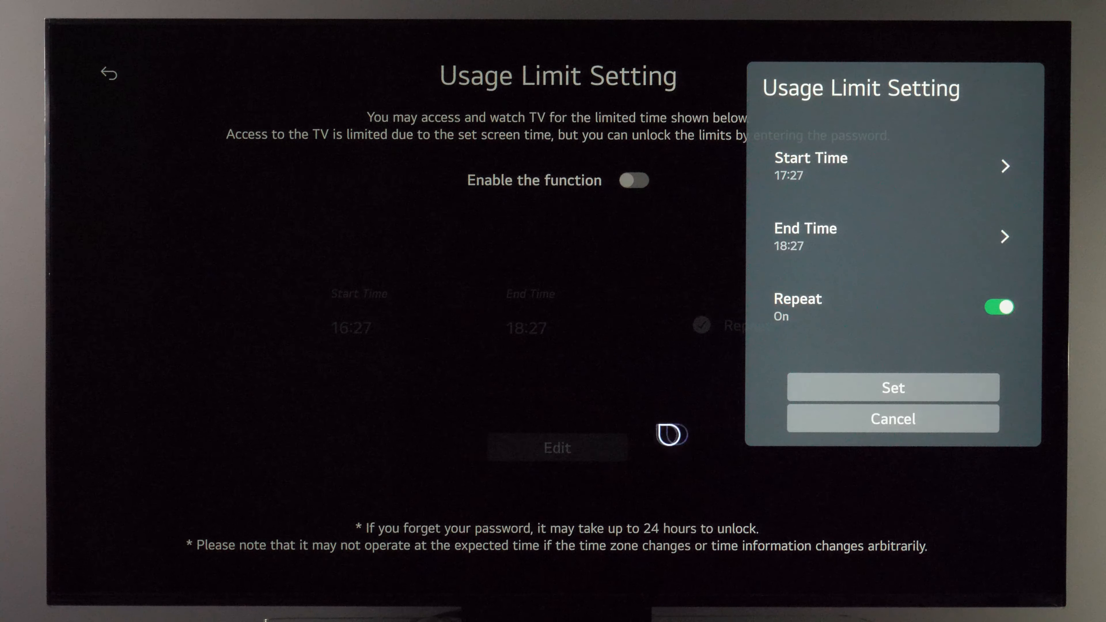
{"action": "mouse_move", "coordinate": [844, 350]}
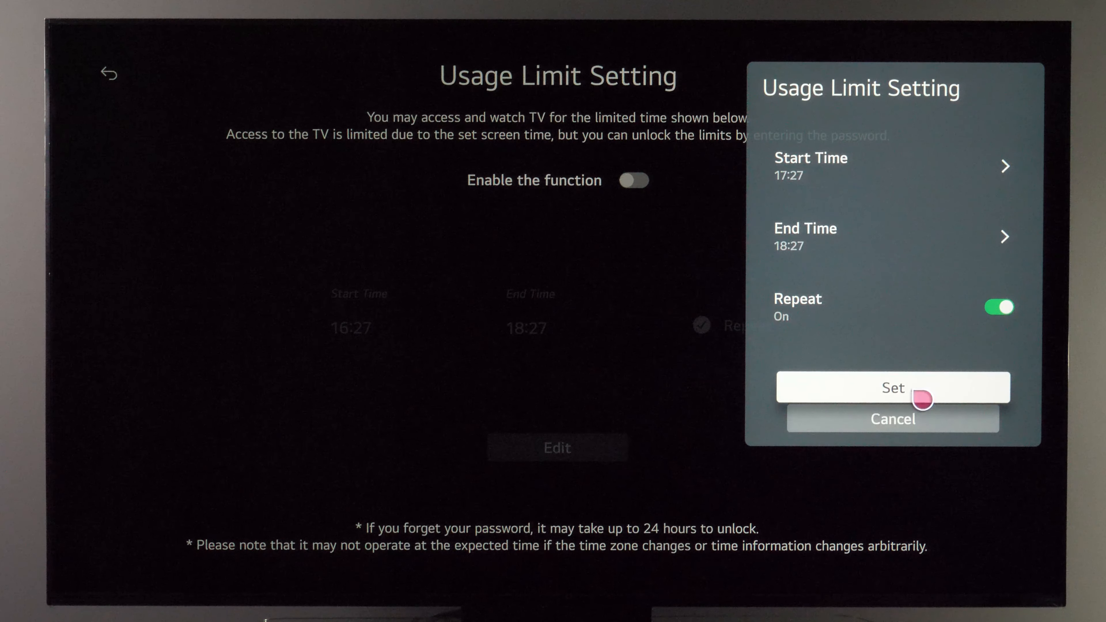
Set the 17:27–18:27 usage limit, then unlock the Time's up screen with the password to return Home.
{"action": "left_click", "coordinate": [892, 387]}
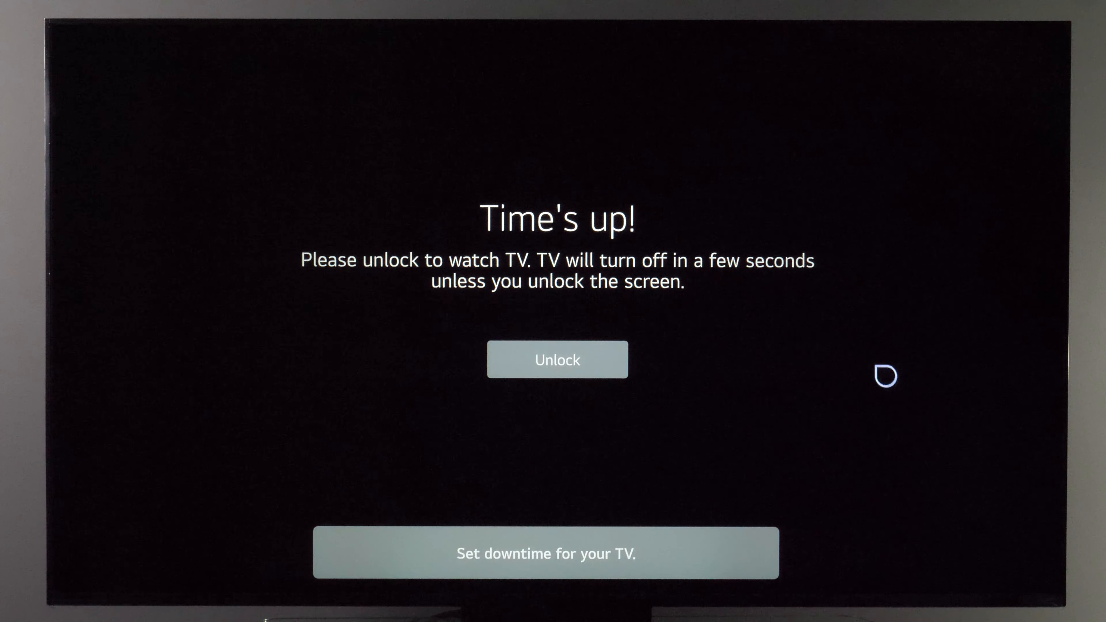
{"action": "mouse_move", "coordinate": [712, 295]}
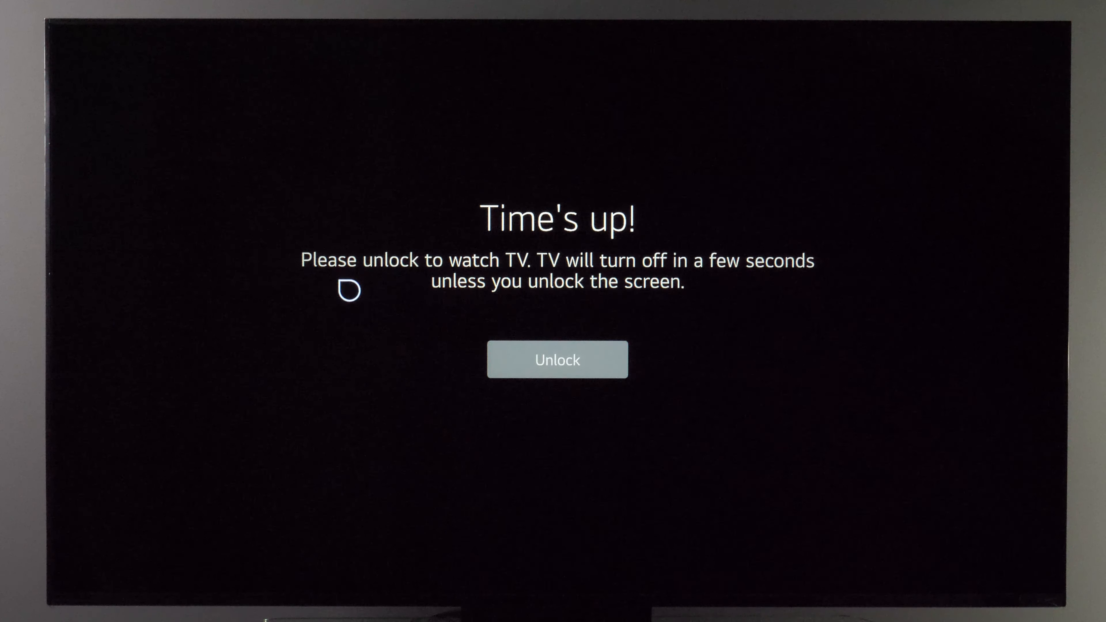
{"action": "mouse_move", "coordinate": [525, 286]}
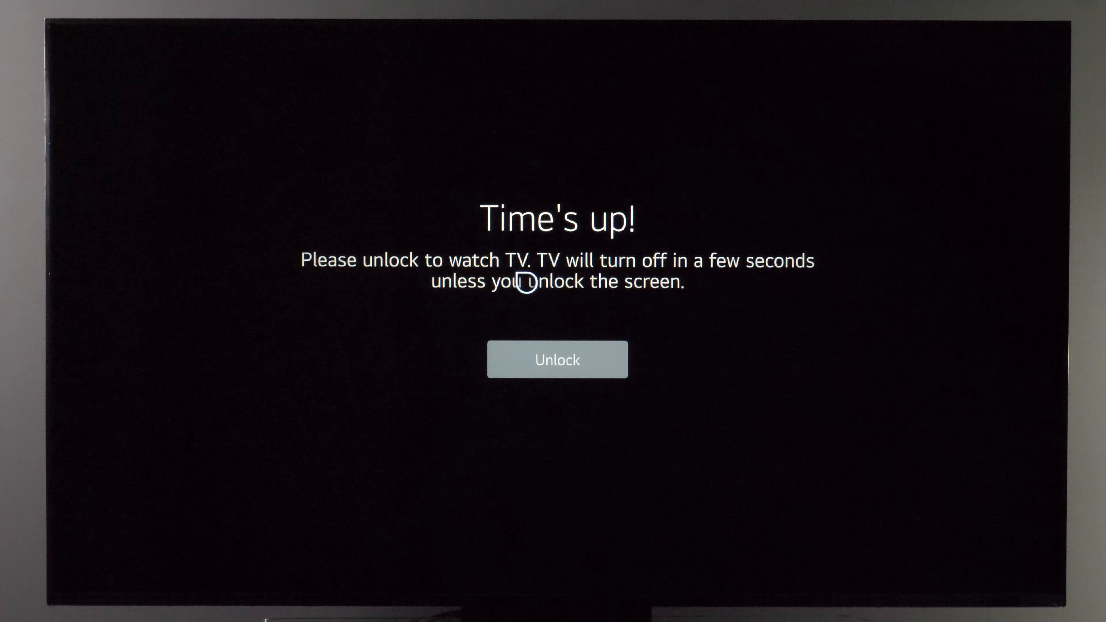
{"action": "mouse_move", "coordinate": [571, 292]}
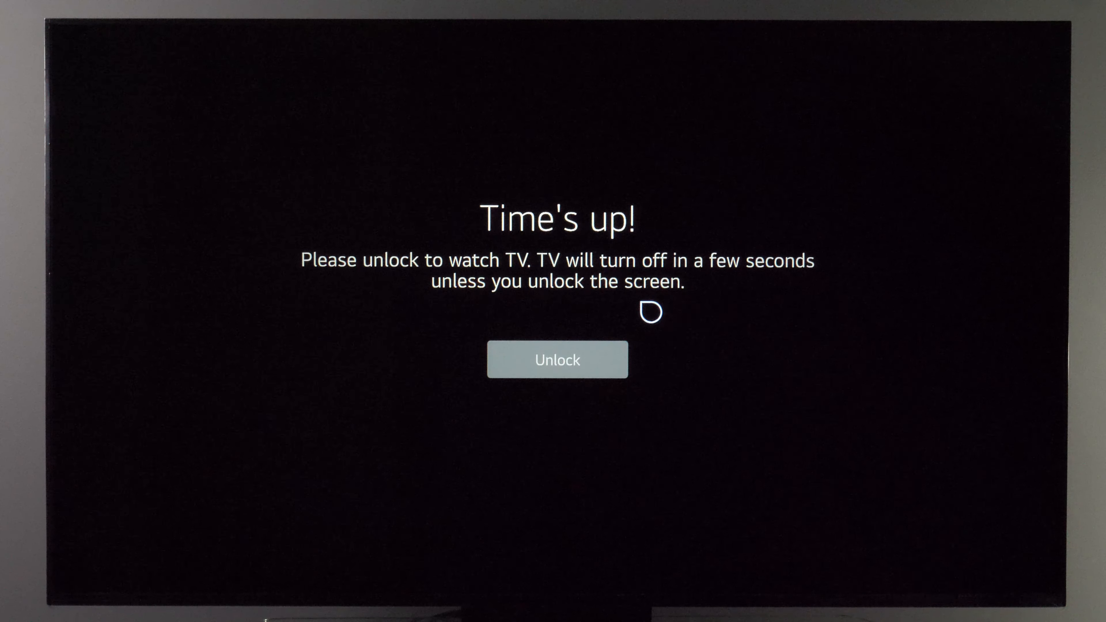
{"action": "mouse_move", "coordinate": [557, 367]}
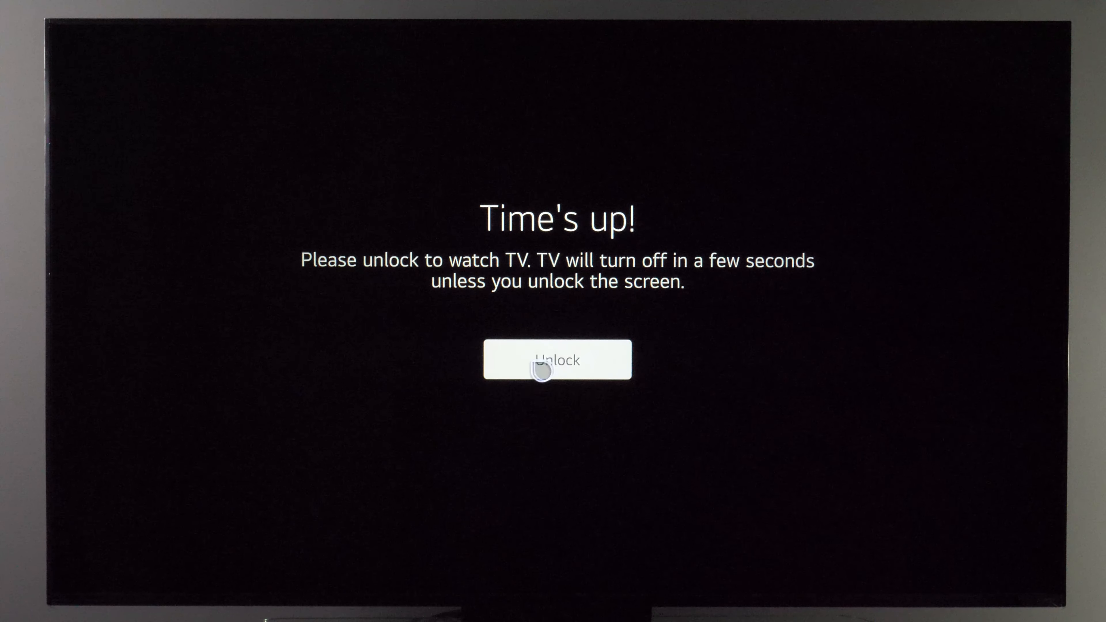
{"action": "left_click", "coordinate": [556, 360]}
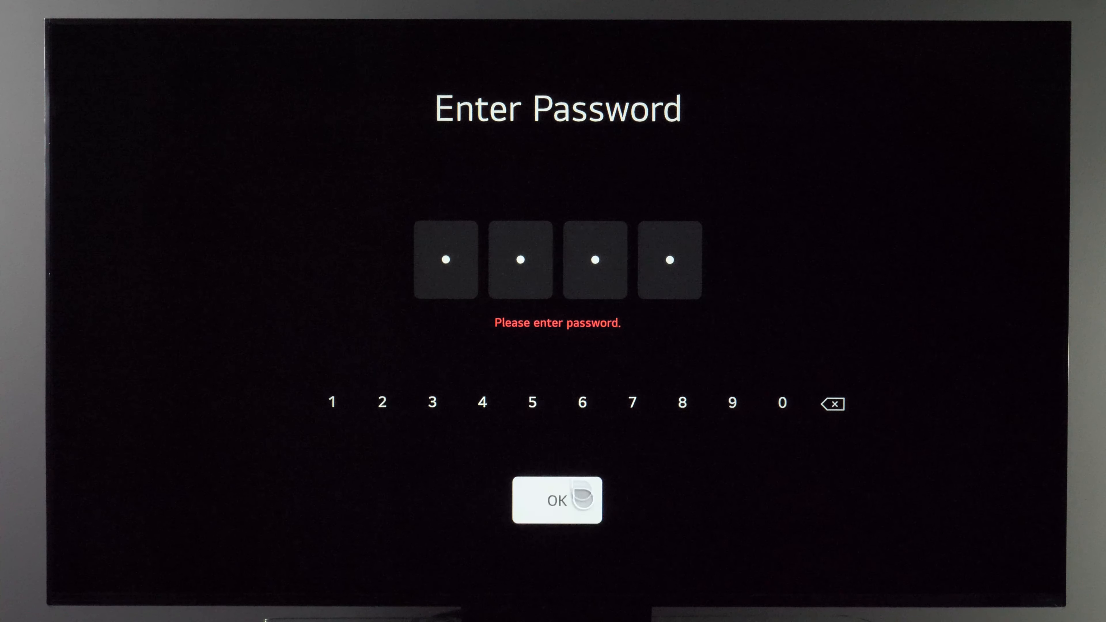
{"action": "left_click", "coordinate": [557, 499]}
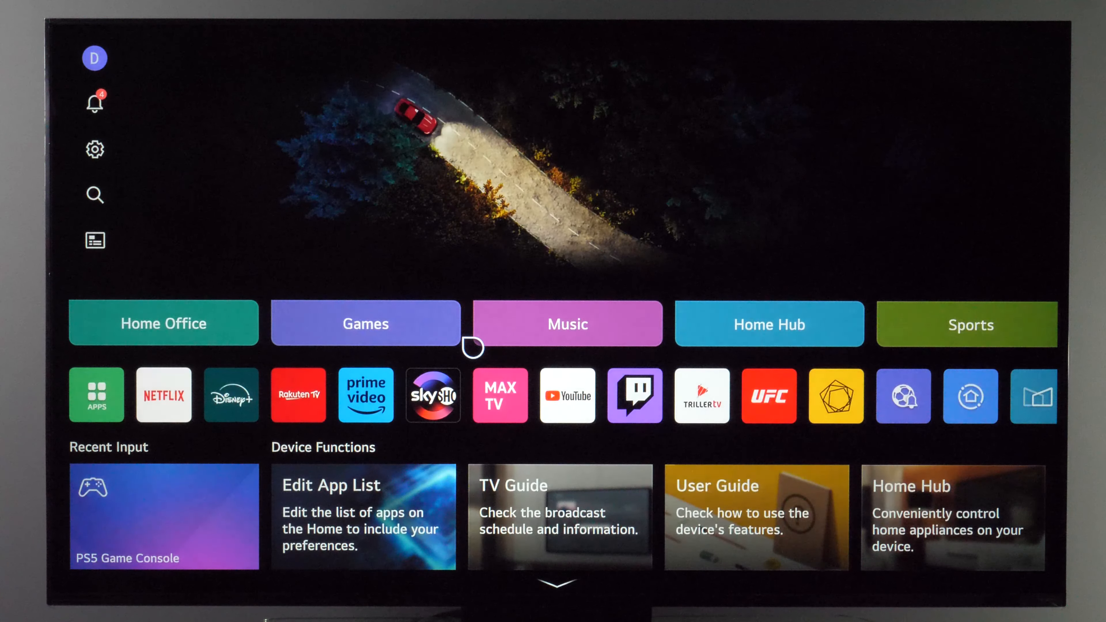
{"action": "mouse_move", "coordinate": [94, 149]}
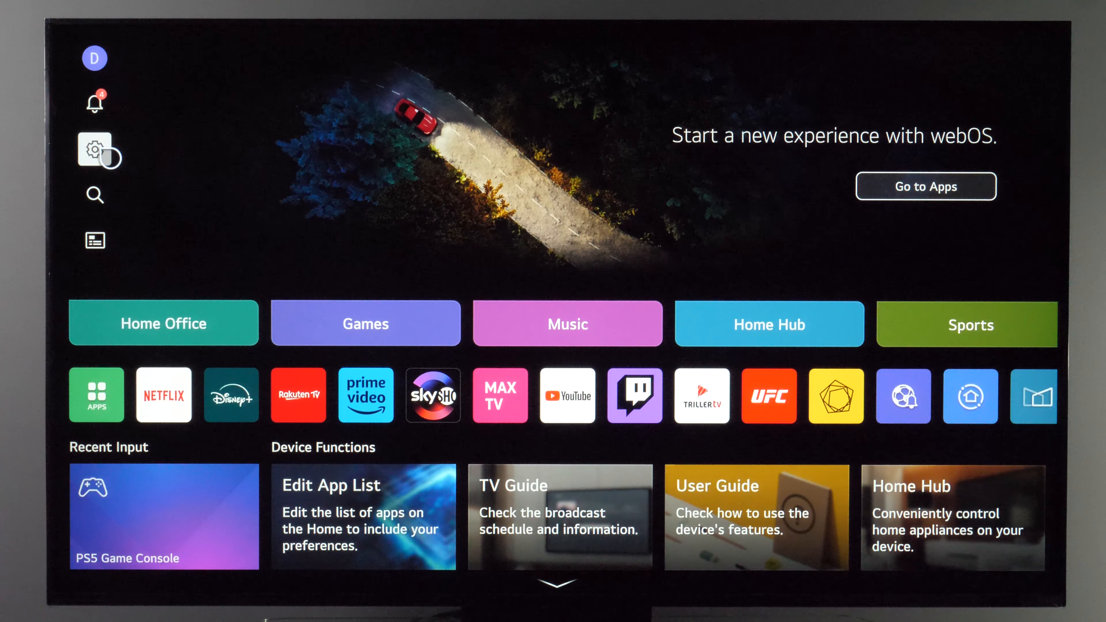
Return to Family Settings from the quick settings usage limit tile showing 17:27–18:27.
{"action": "left_click", "coordinate": [94, 150]}
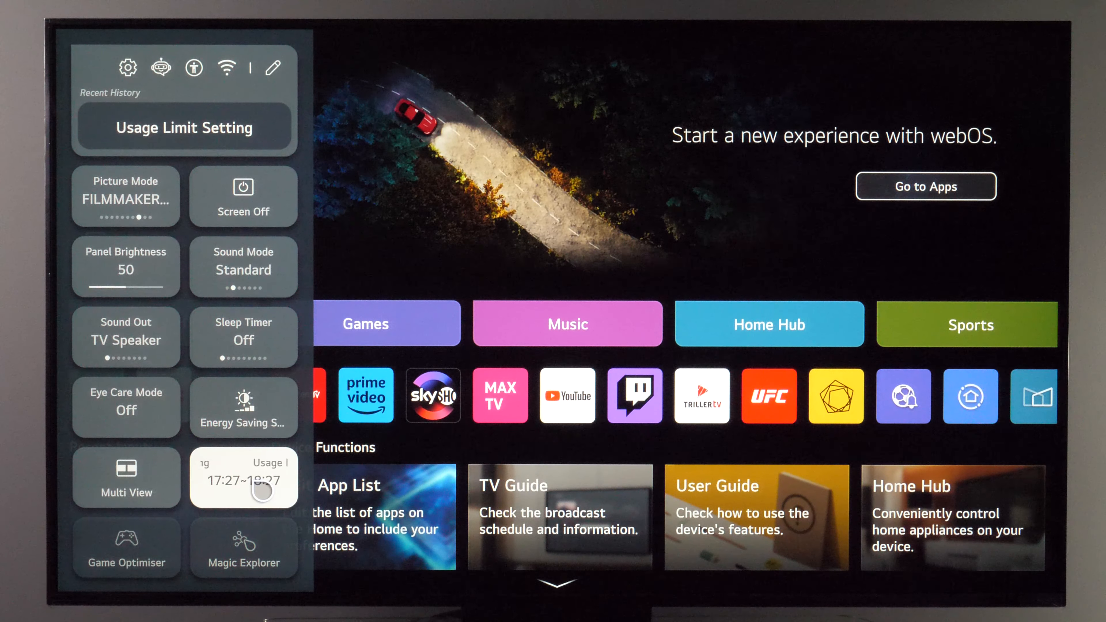
{"action": "left_click", "coordinate": [184, 128]}
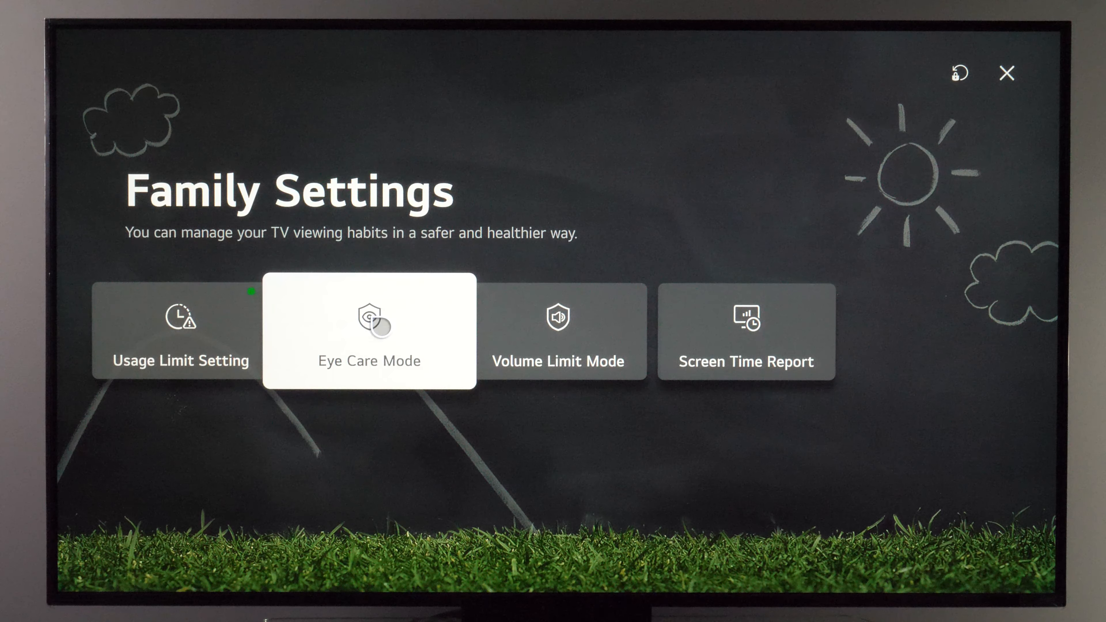
Enable Eye Care Mode, then move on to the Volume Limit Mode page.
{"action": "left_click", "coordinate": [368, 331]}
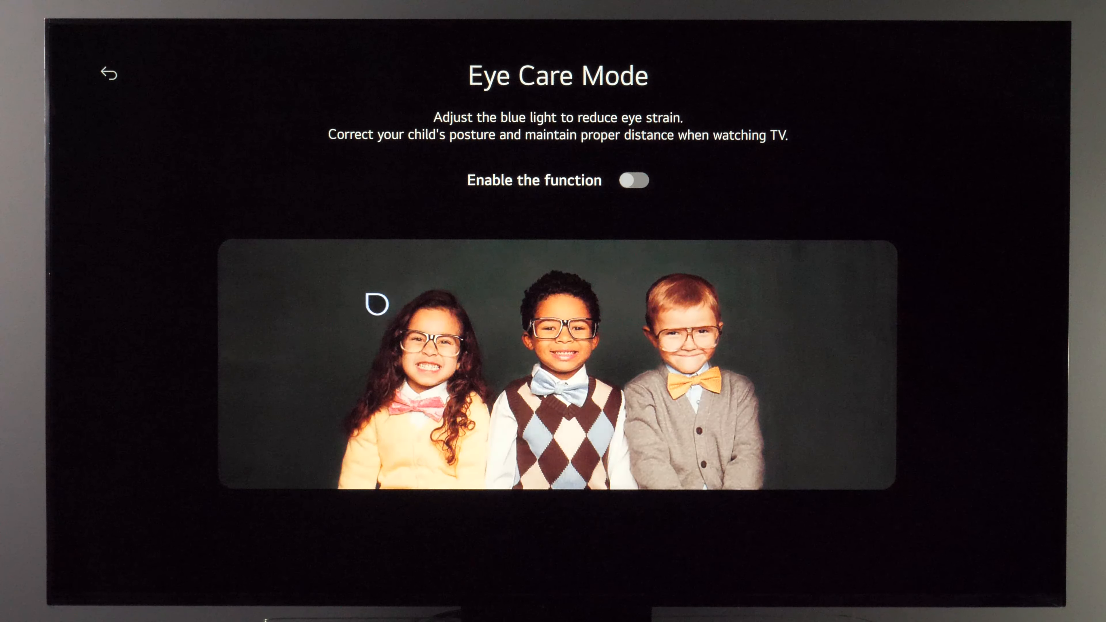
{"action": "left_click", "coordinate": [633, 180]}
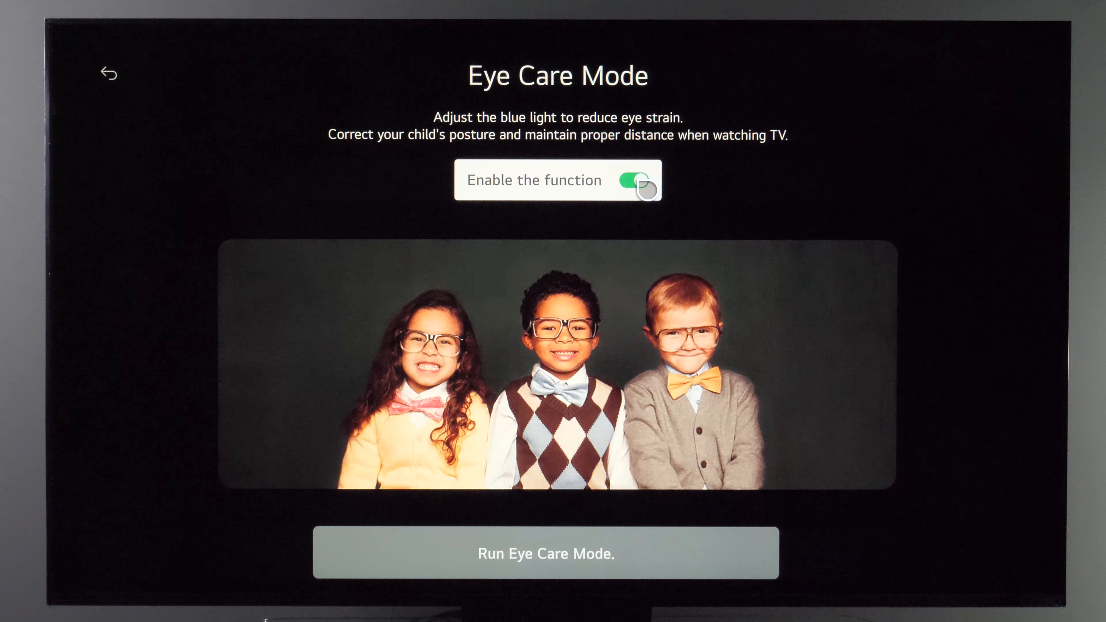
{"action": "left_click", "coordinate": [544, 552]}
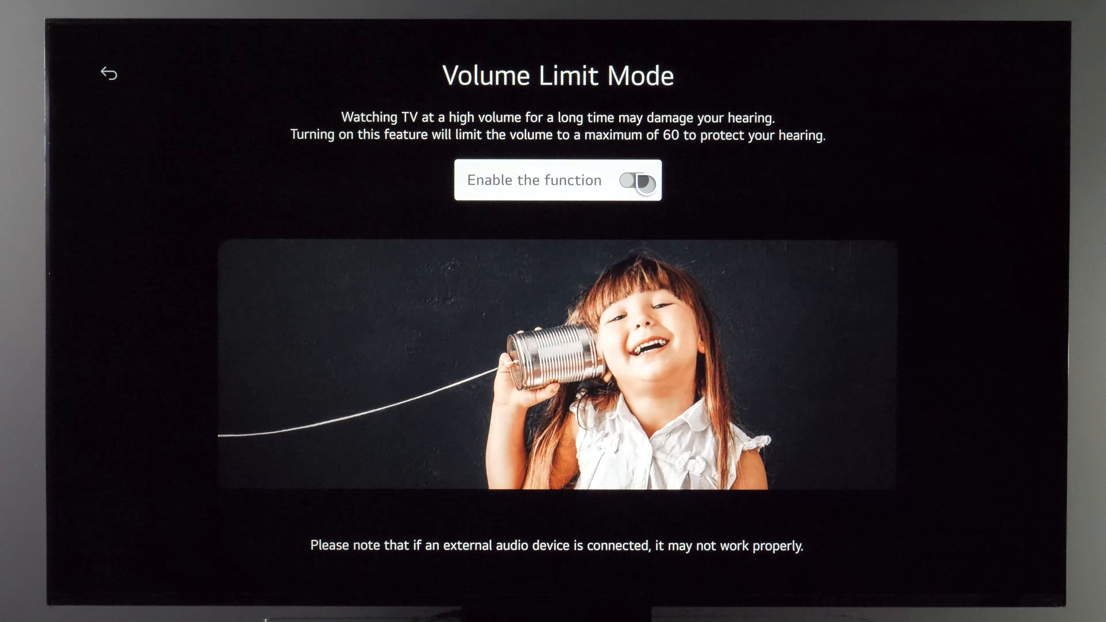
Enable Volume Limit Mode capping volume at 60 and go back to Family Settings.
{"action": "left_click", "coordinate": [634, 181]}
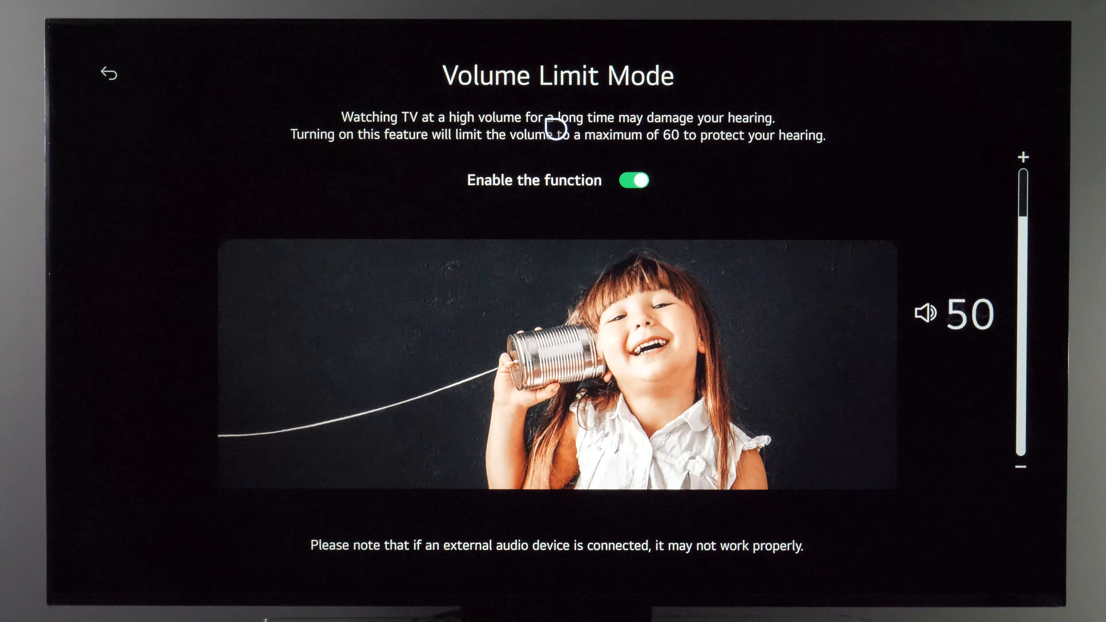
{"action": "left_click", "coordinate": [632, 180]}
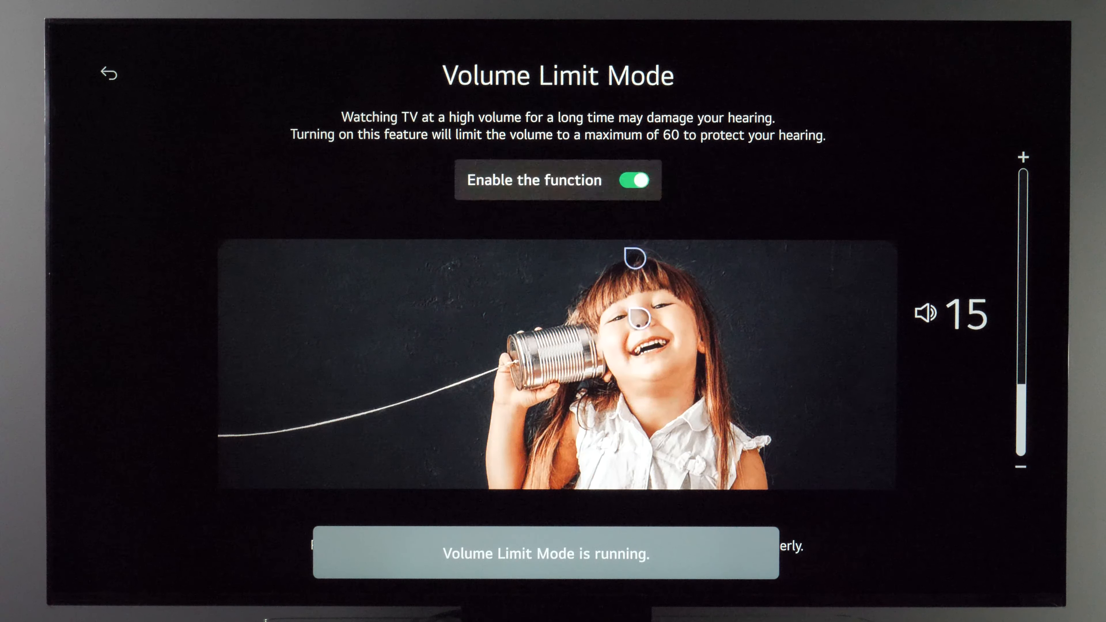
{"action": "left_click", "coordinate": [108, 72]}
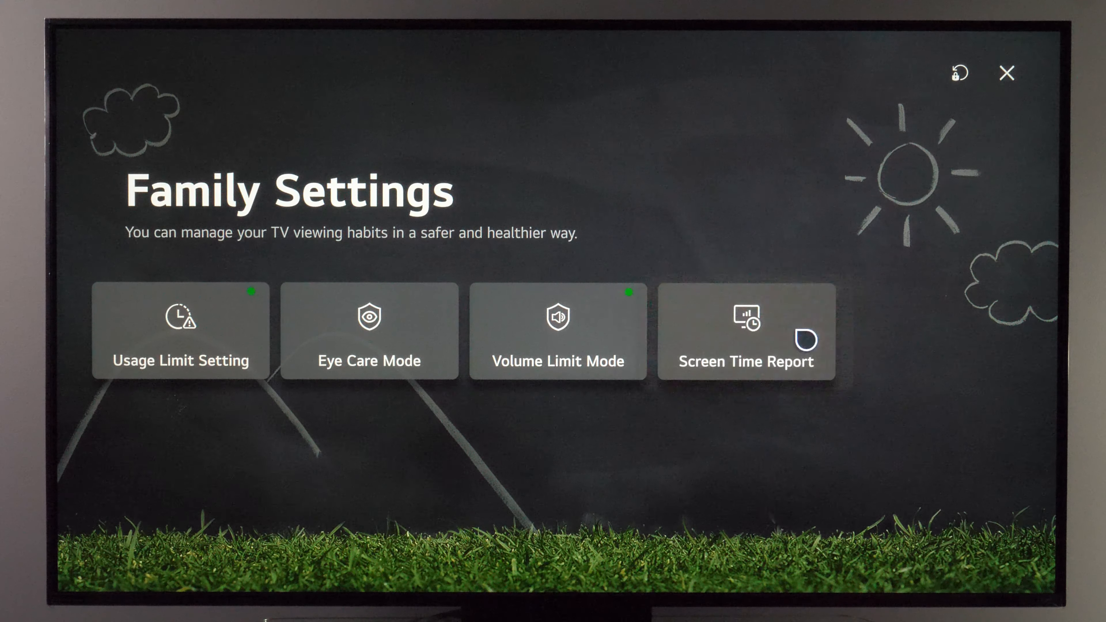
Review the Screen Time Report's usage time chart, then the App Usage breakdown for the weekly period.
{"action": "left_click", "coordinate": [745, 332]}
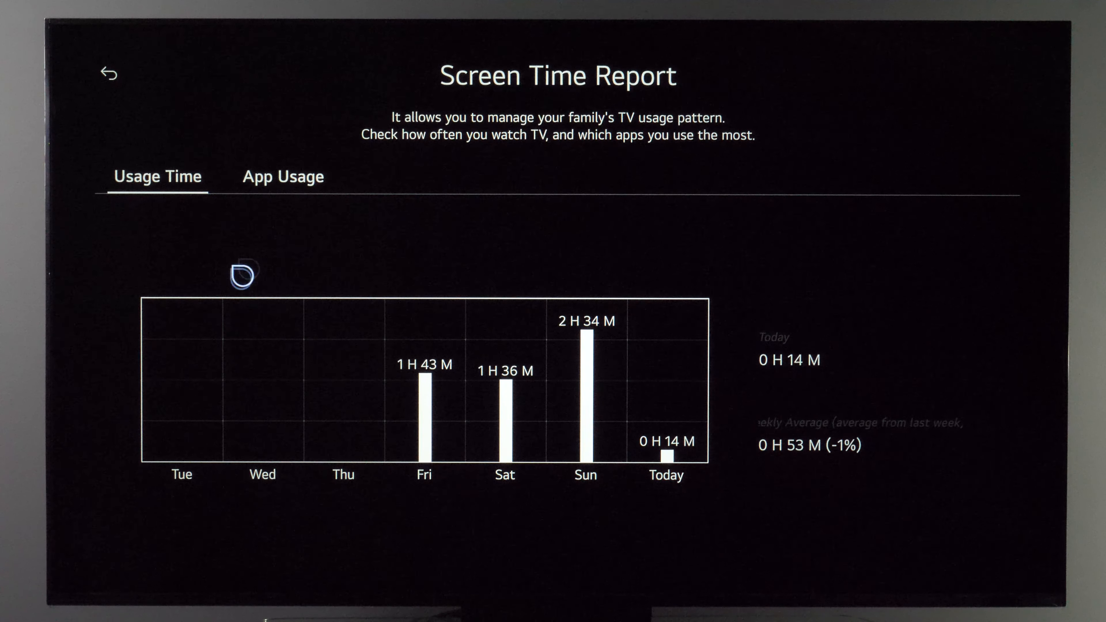
{"action": "mouse_move", "coordinate": [445, 437]}
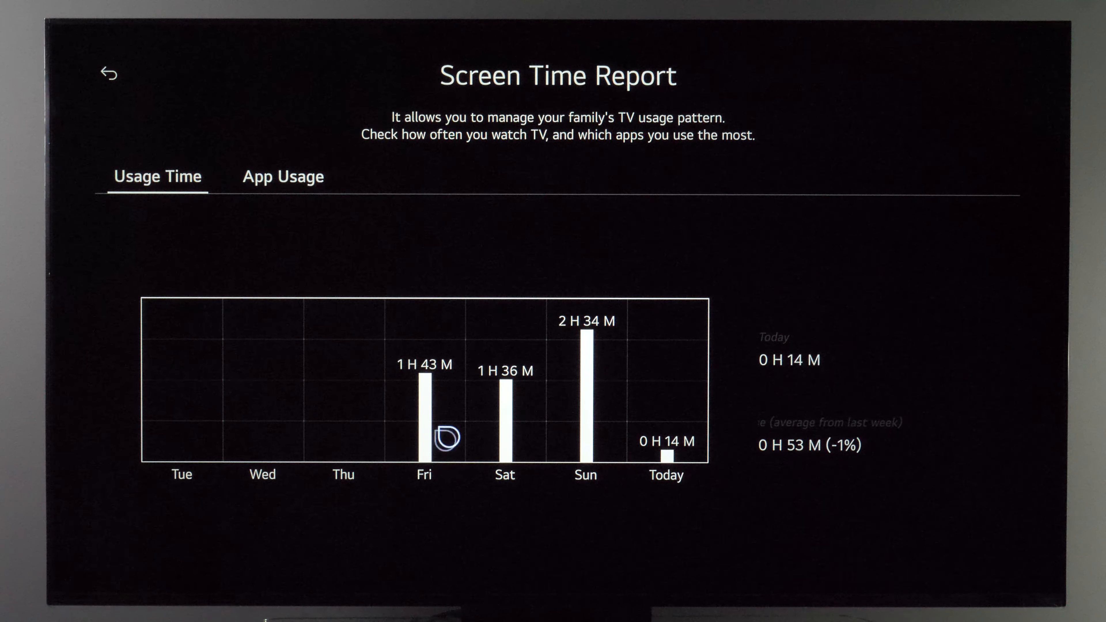
{"action": "mouse_move", "coordinate": [652, 472]}
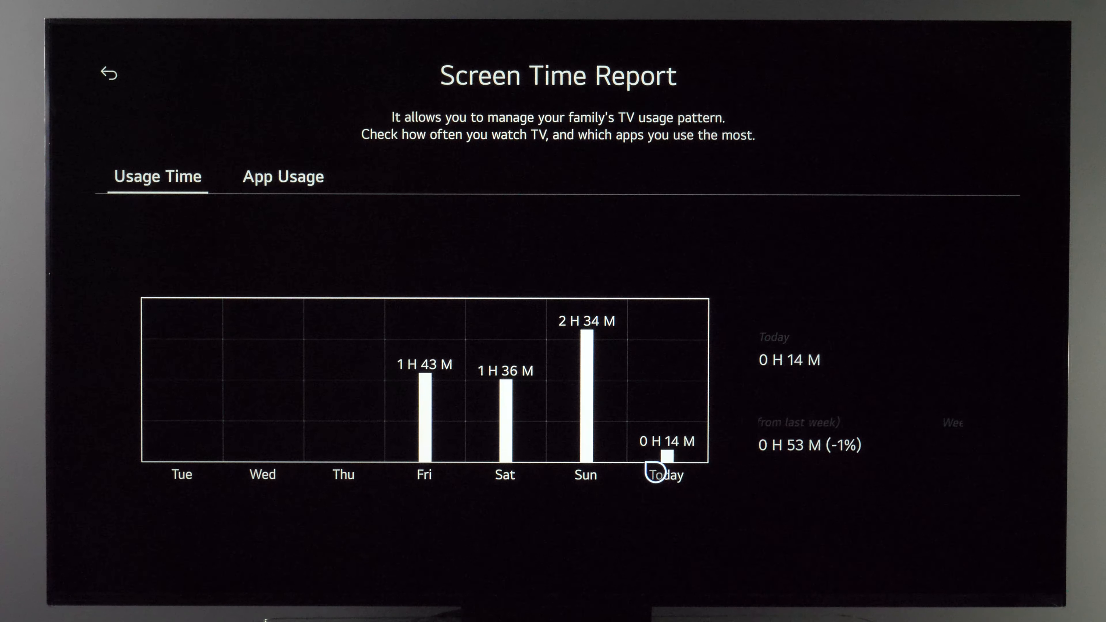
{"action": "mouse_move", "coordinate": [555, 412]}
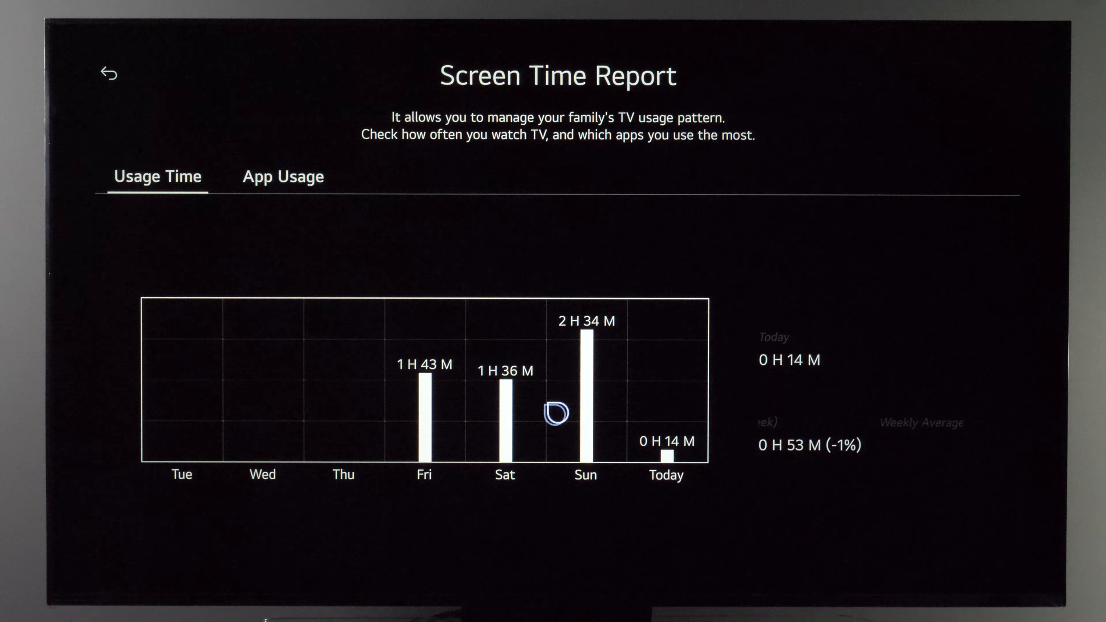
{"action": "left_click", "coordinate": [283, 176]}
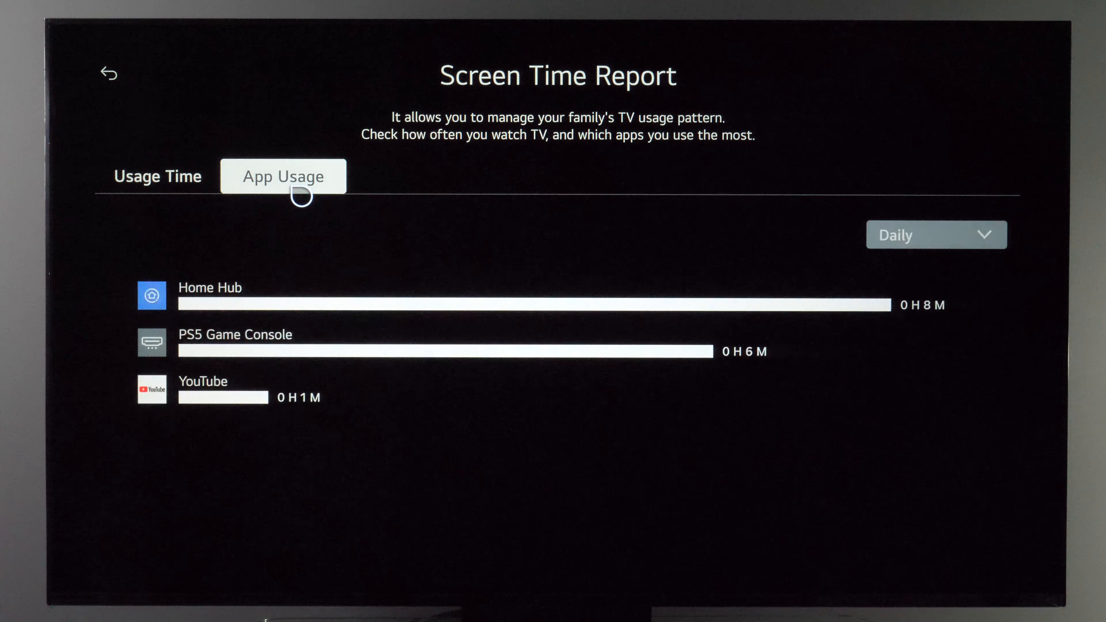
{"action": "mouse_move", "coordinate": [306, 305]}
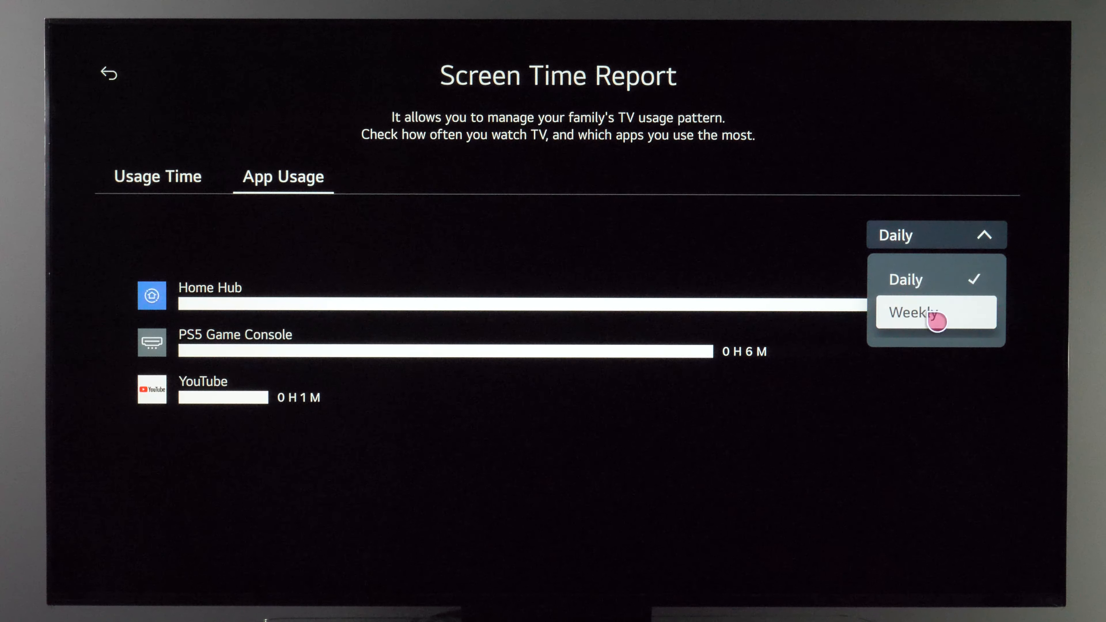
{"action": "left_click", "coordinate": [915, 312]}
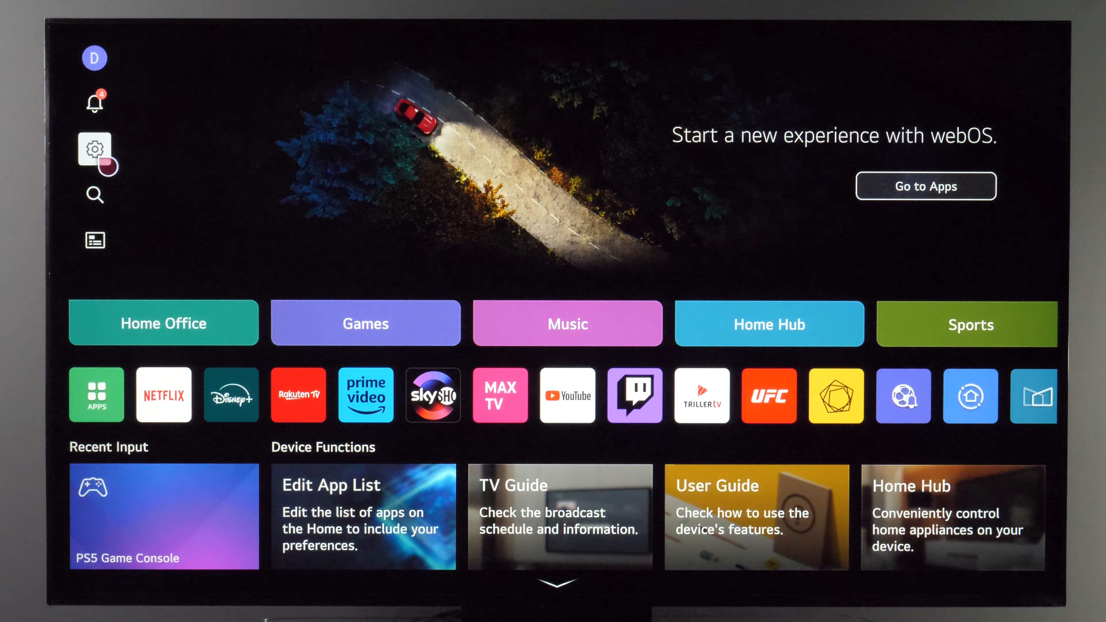
Reach the Safety settings via Settings > General > System.
{"action": "left_click", "coordinate": [94, 149]}
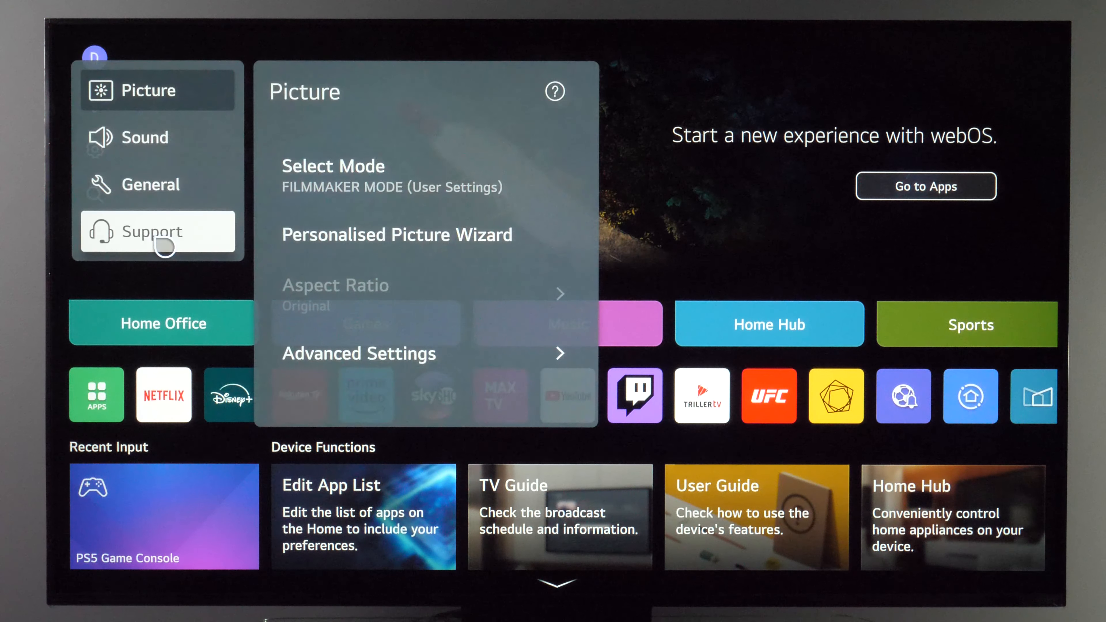
{"action": "left_click", "coordinate": [150, 184]}
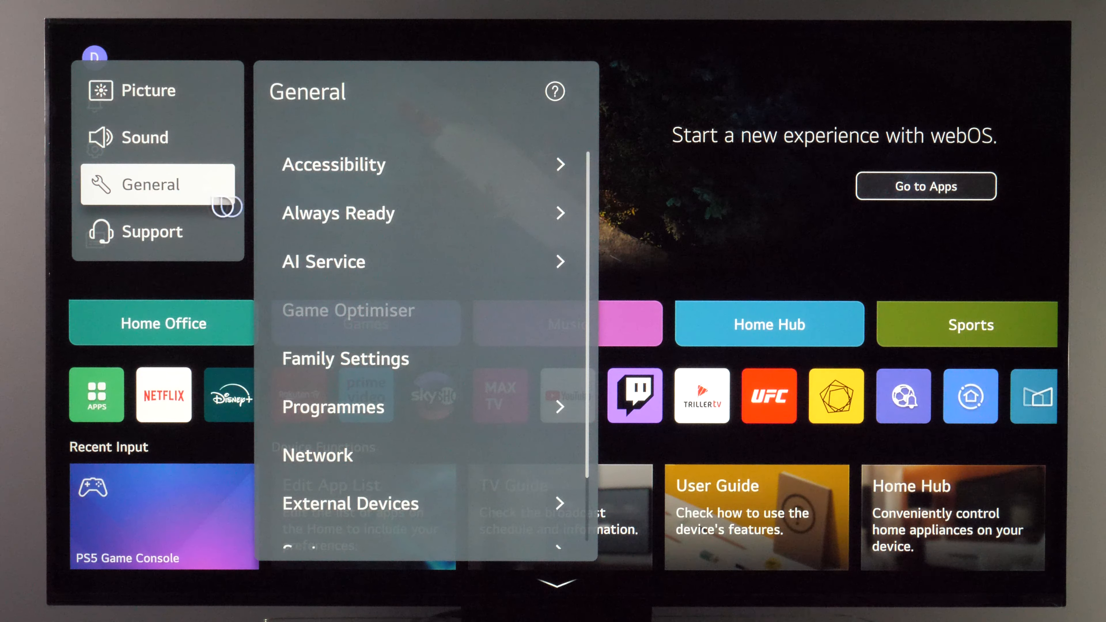
{"action": "scroll", "scroll_direction": "down", "scroll_amount": 3}
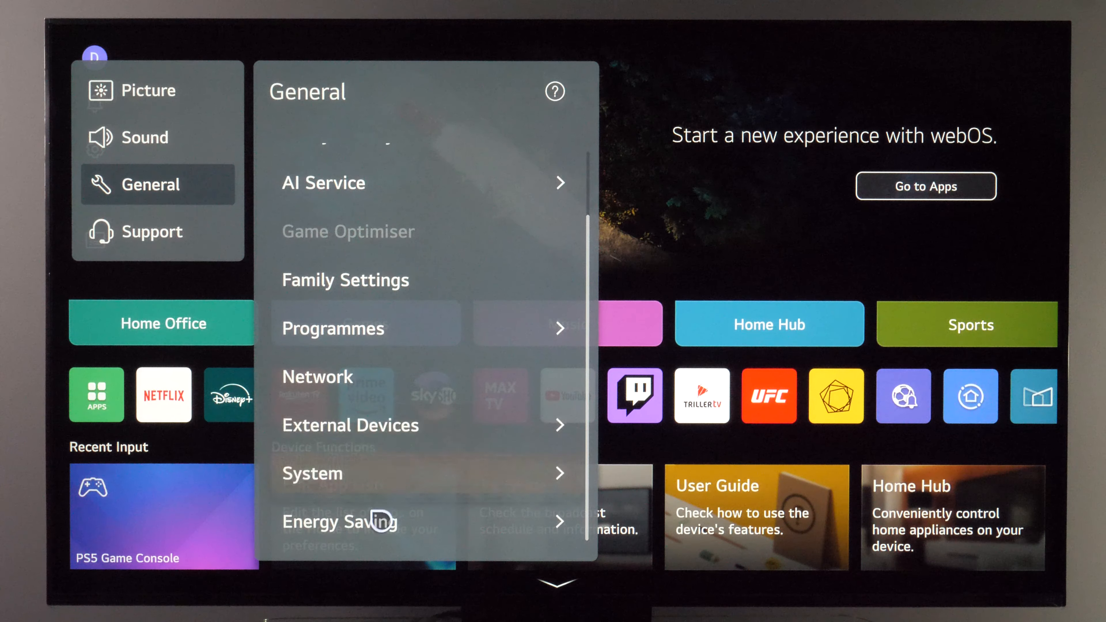
{"action": "left_click", "coordinate": [312, 473]}
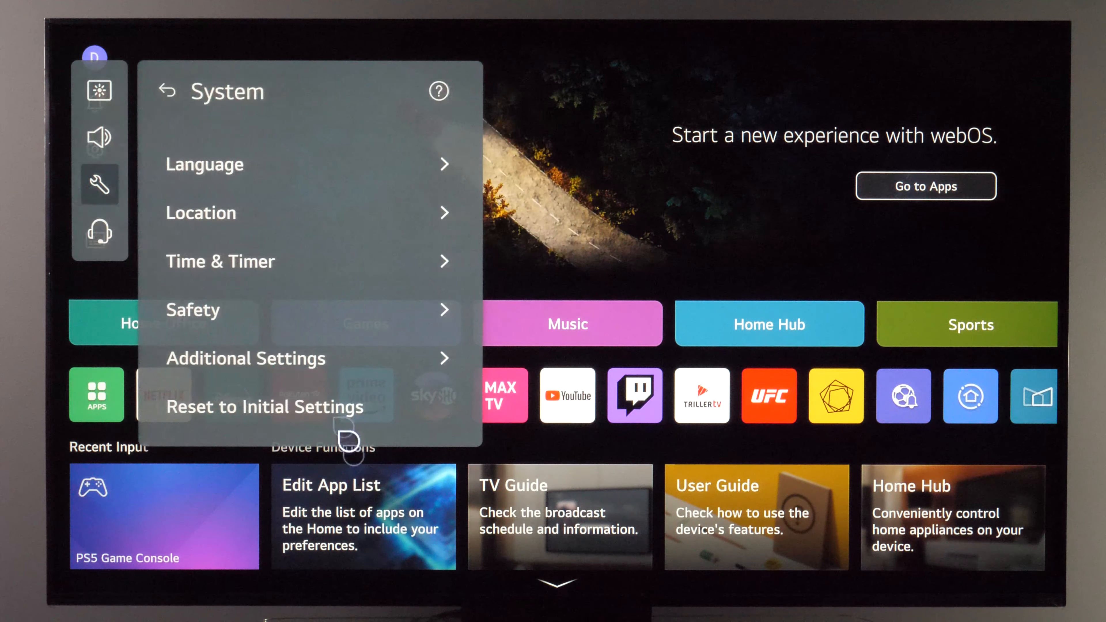
{"action": "left_click", "coordinate": [193, 310]}
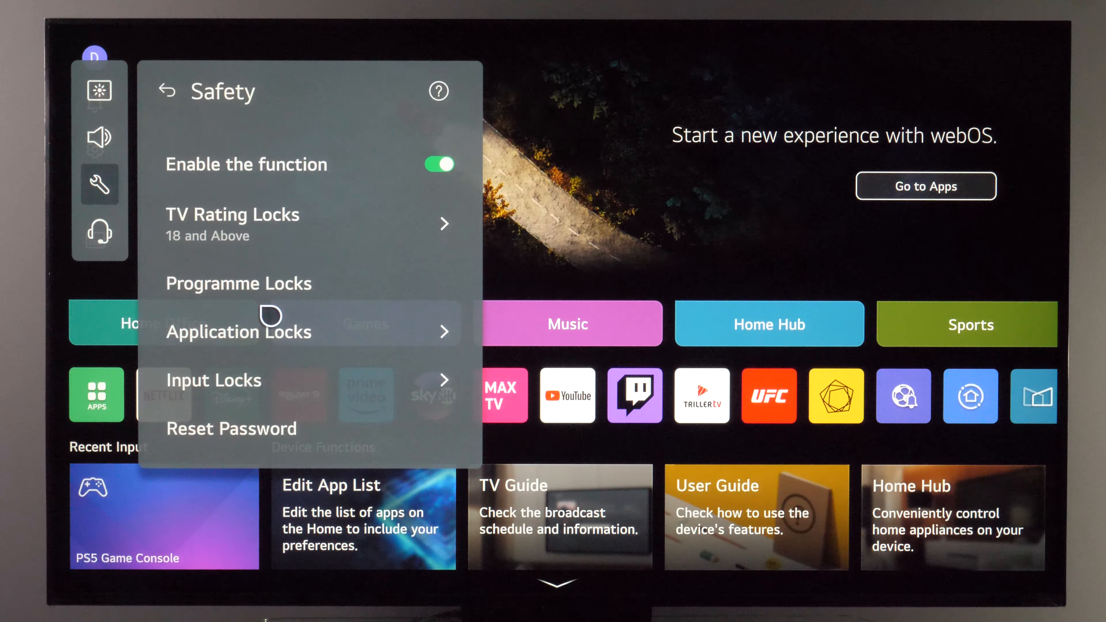
{"action": "mouse_move", "coordinate": [308, 223]}
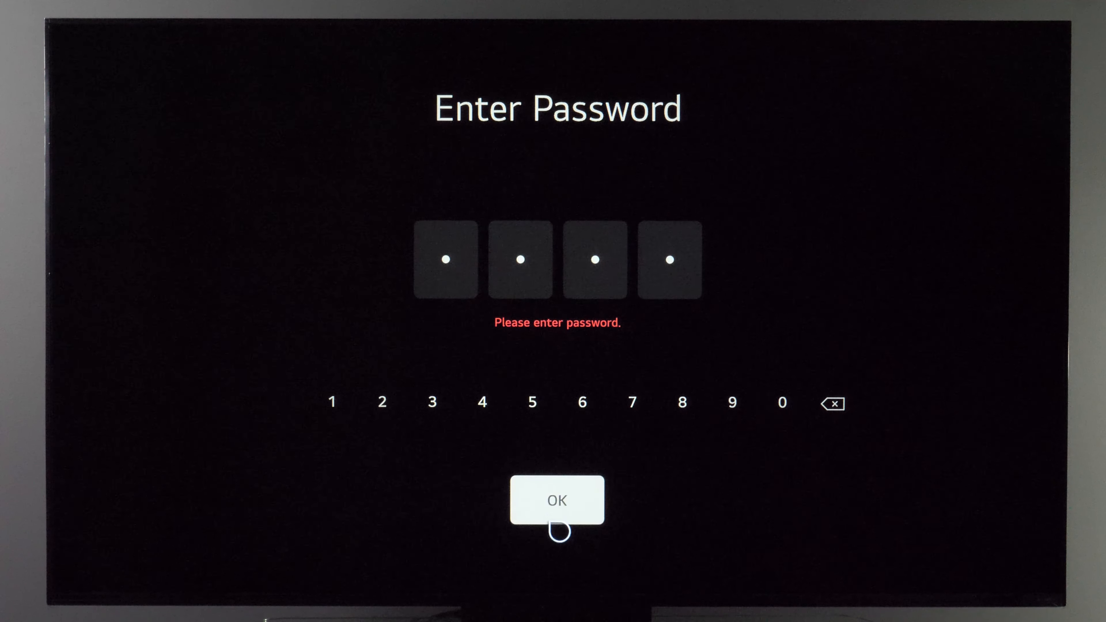
Unlock Safety with the password, look over the TV Rating Locks levels and go back.
{"action": "left_click", "coordinate": [556, 500]}
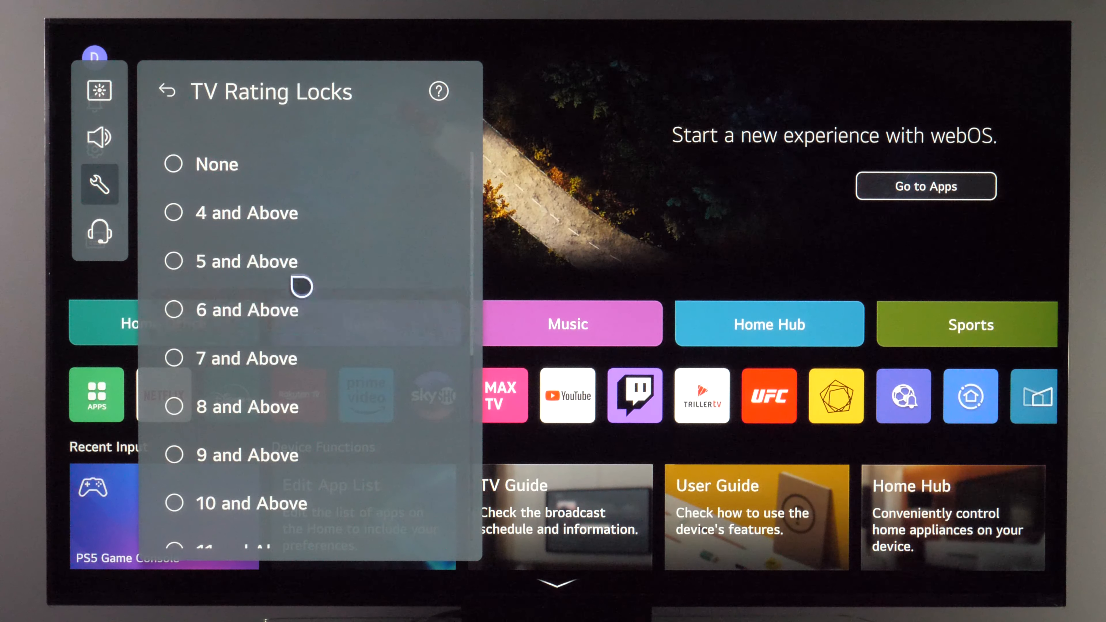
{"action": "scroll", "scroll_direction": "down", "scroll_amount": 3}
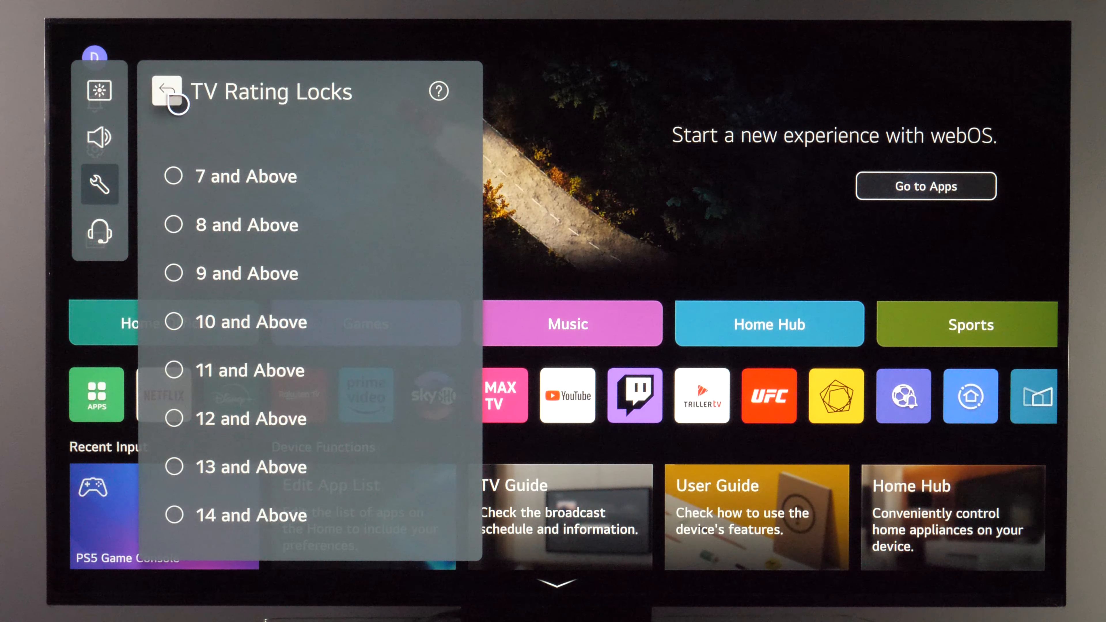
{"action": "left_click", "coordinate": [166, 91]}
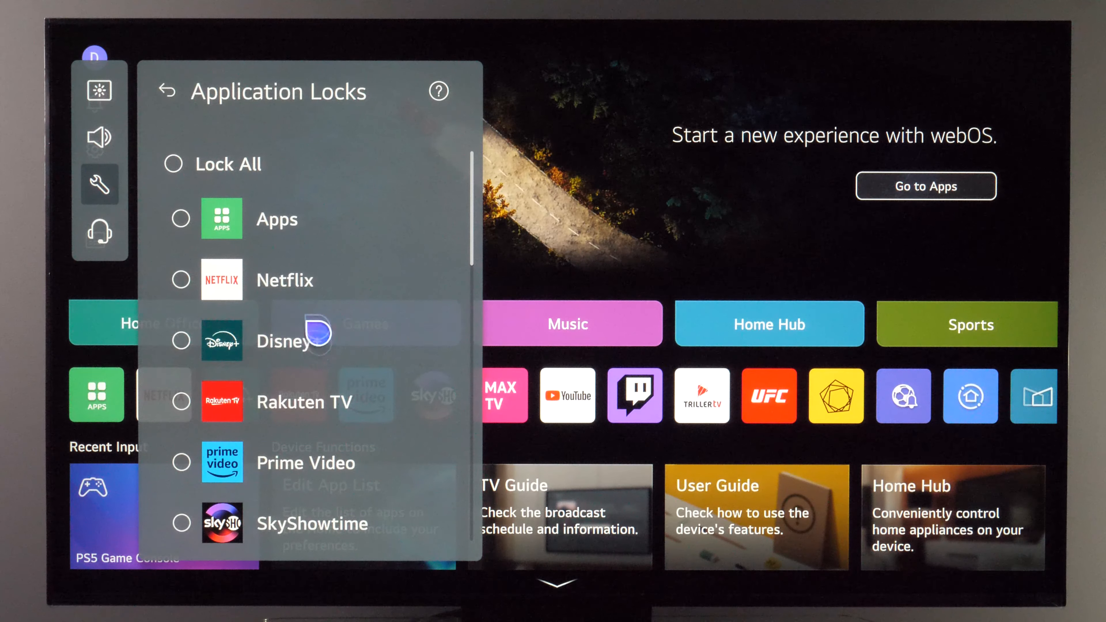
Lock the UFC app under Application Locks, accept the running-apps notice and return to Safety.
{"action": "scroll", "scroll_direction": "down", "scroll_amount": 3}
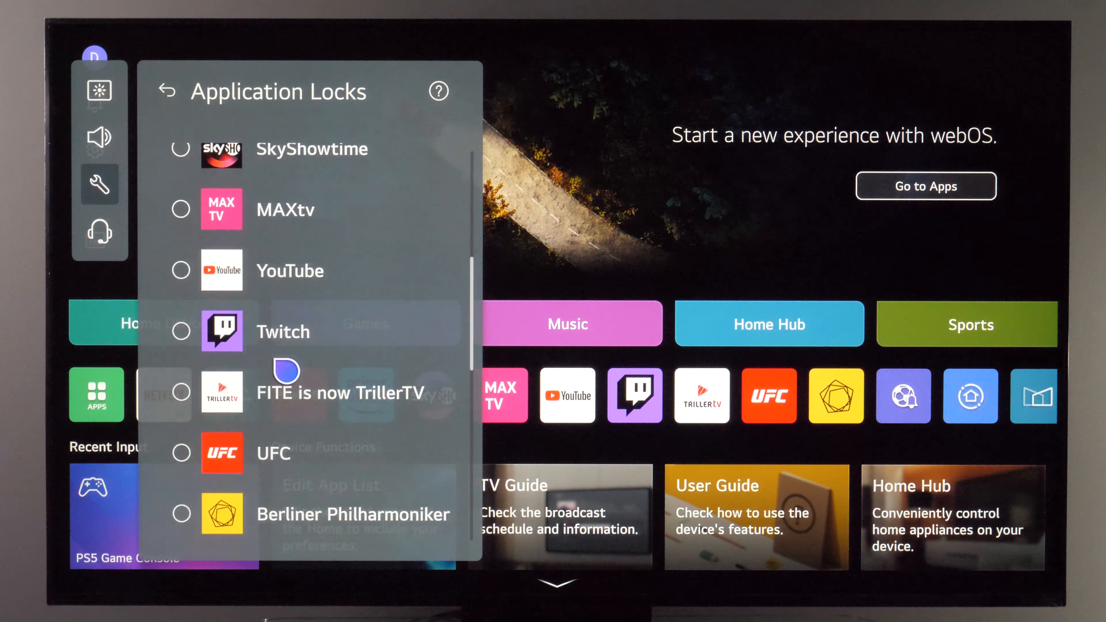
{"action": "scroll", "scroll_direction": "down", "scroll_amount": 3}
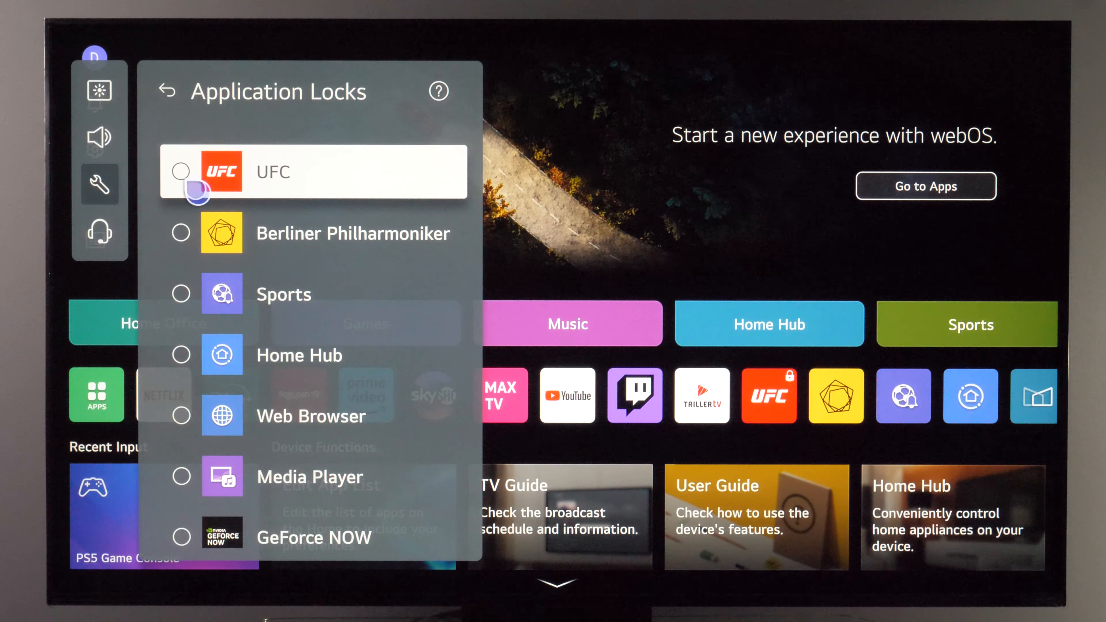
{"action": "left_click", "coordinate": [180, 171]}
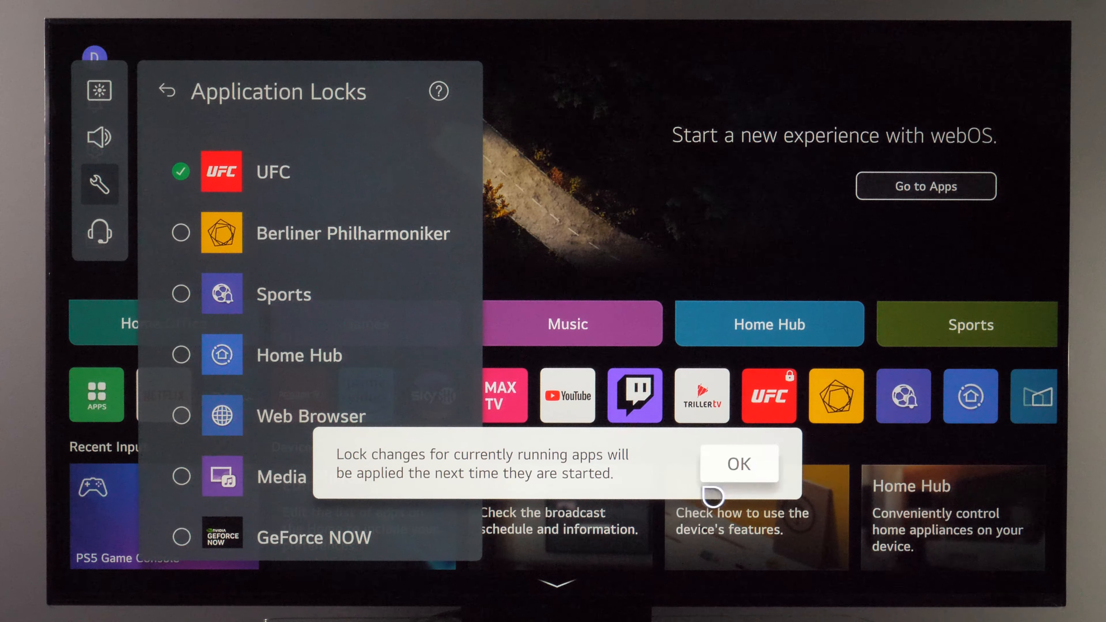
{"action": "left_click", "coordinate": [736, 463]}
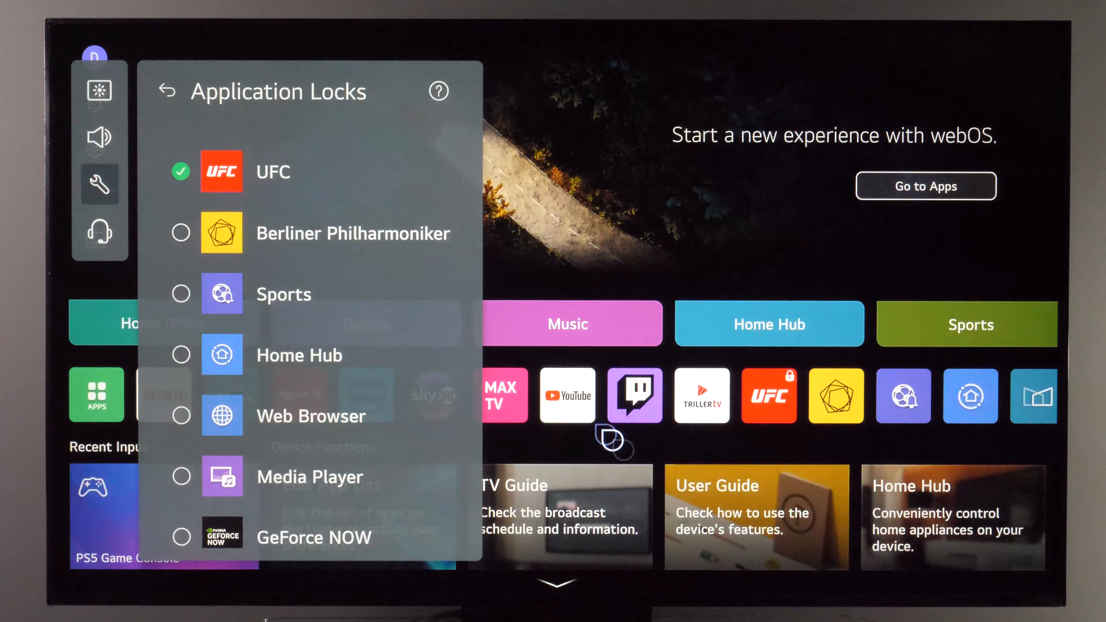
{"action": "mouse_move", "coordinate": [786, 409]}
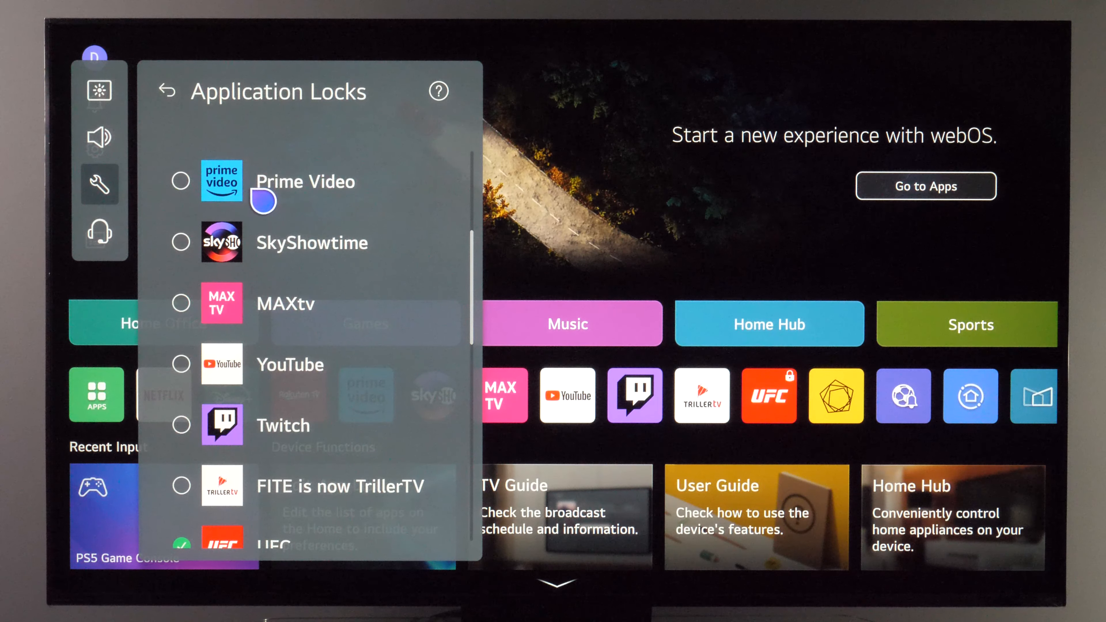
{"action": "scroll", "scroll_direction": "up", "scroll_amount": 3}
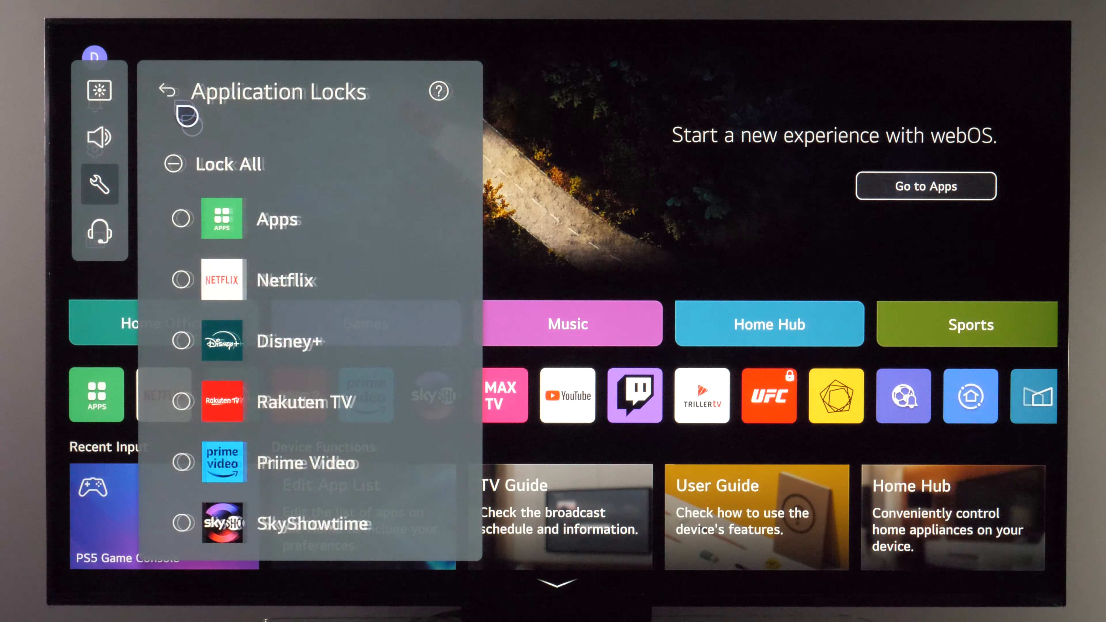
{"action": "left_click", "coordinate": [168, 92]}
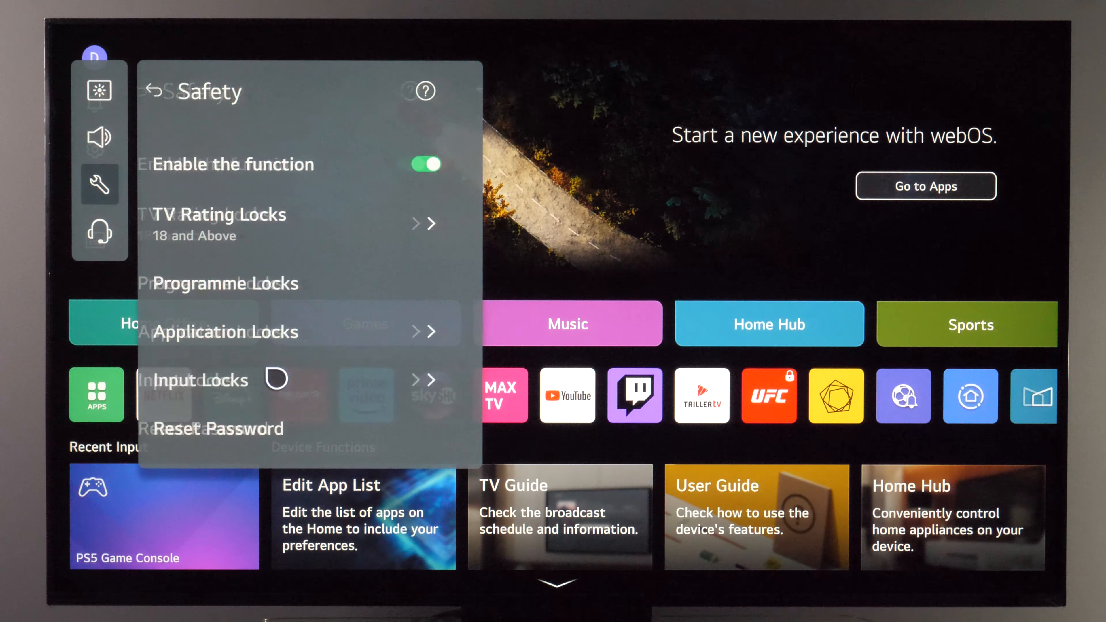
Lock the PS5 Game Console input under Input Locks and leave settings for Home.
{"action": "left_click", "coordinate": [201, 380]}
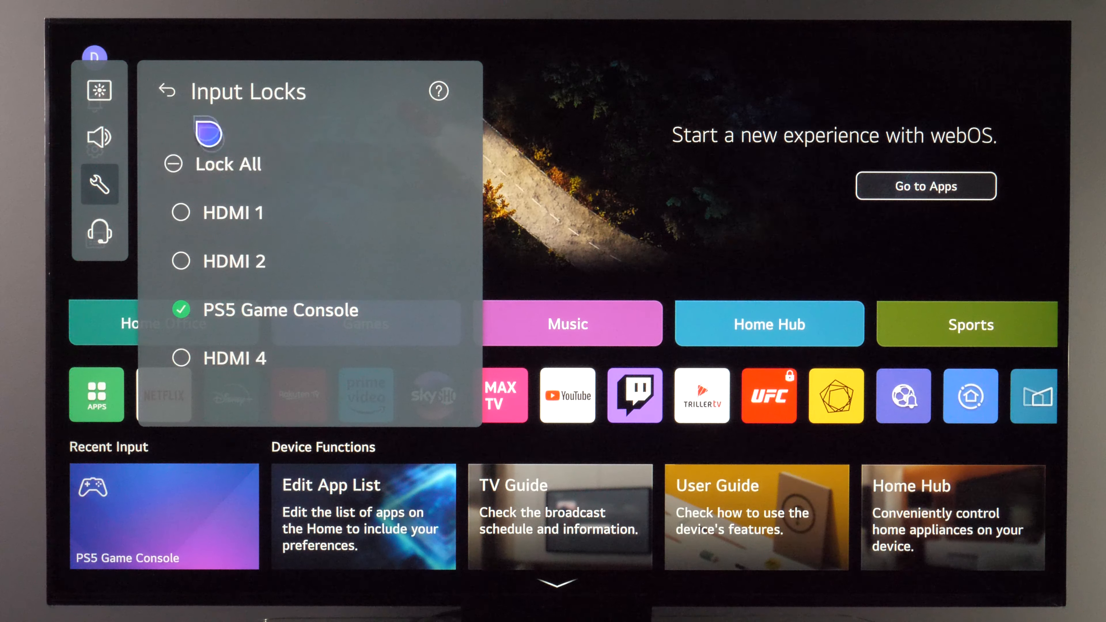
{"action": "left_click", "coordinate": [167, 91]}
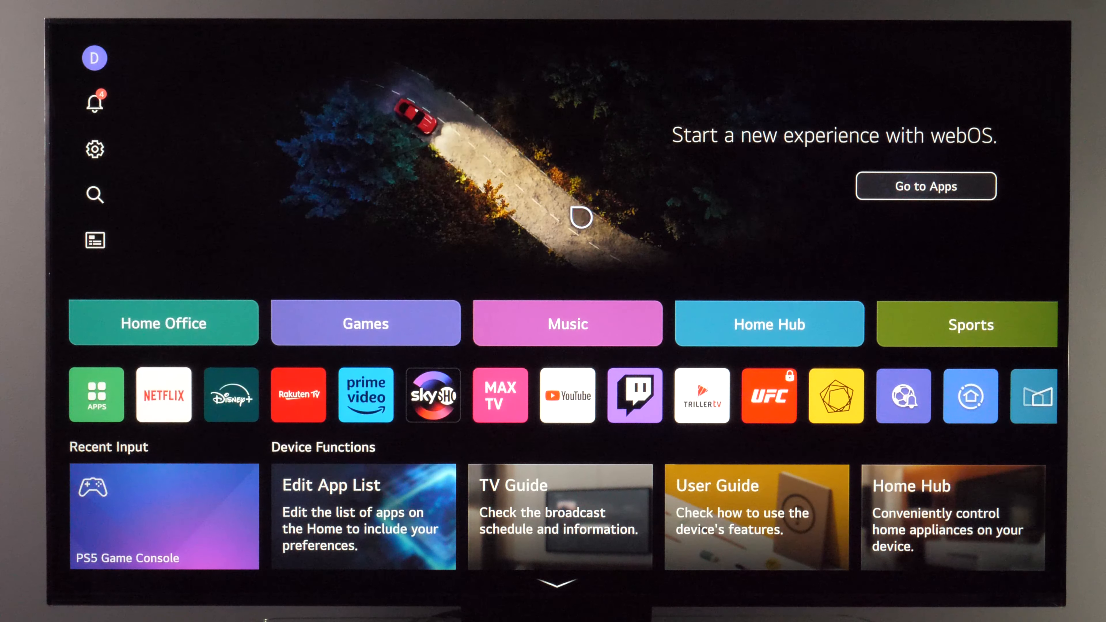
{"action": "mouse_move", "coordinate": [385, 41]}
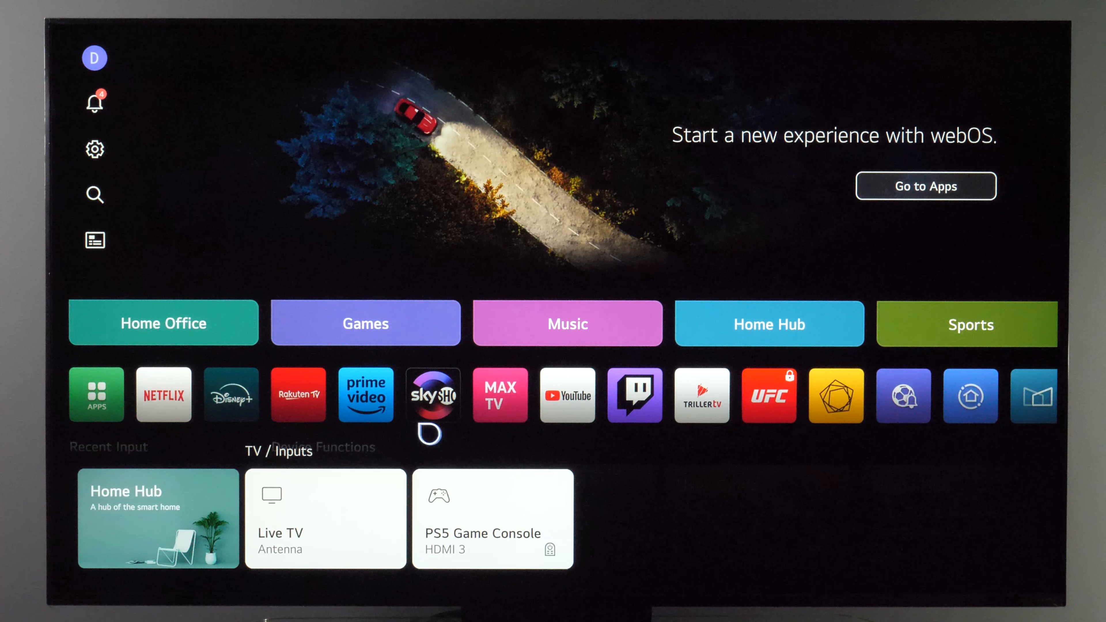
Select the locked PS5 Game Console input and enter the password to get in.
{"action": "left_click", "coordinate": [492, 518]}
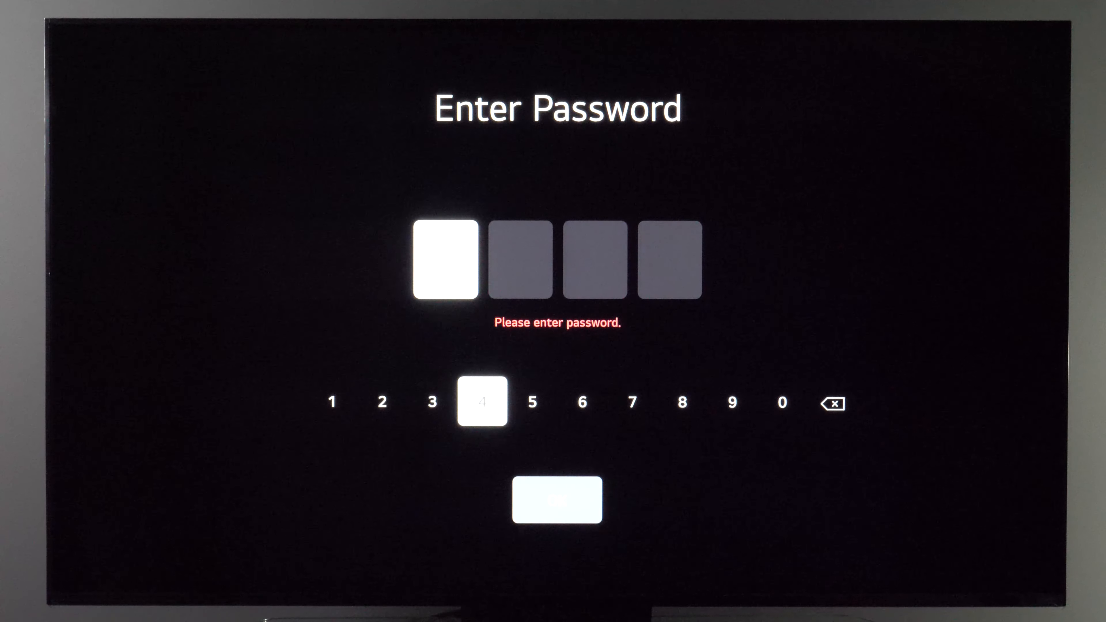
{"action": "left_click", "coordinate": [483, 402]}
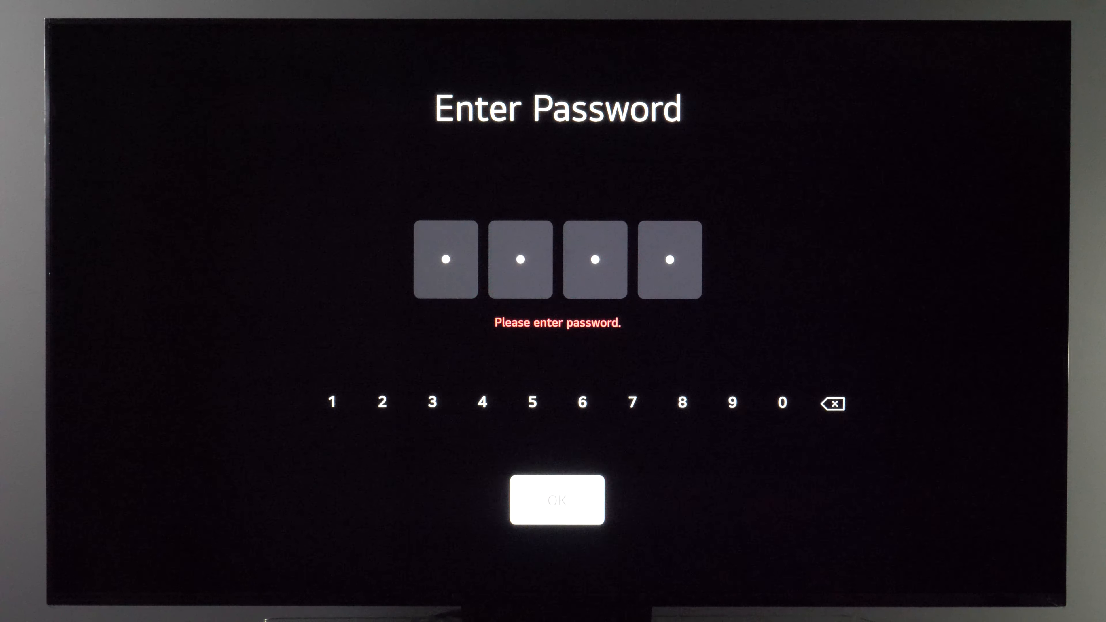
{"action": "left_click", "coordinate": [556, 500]}
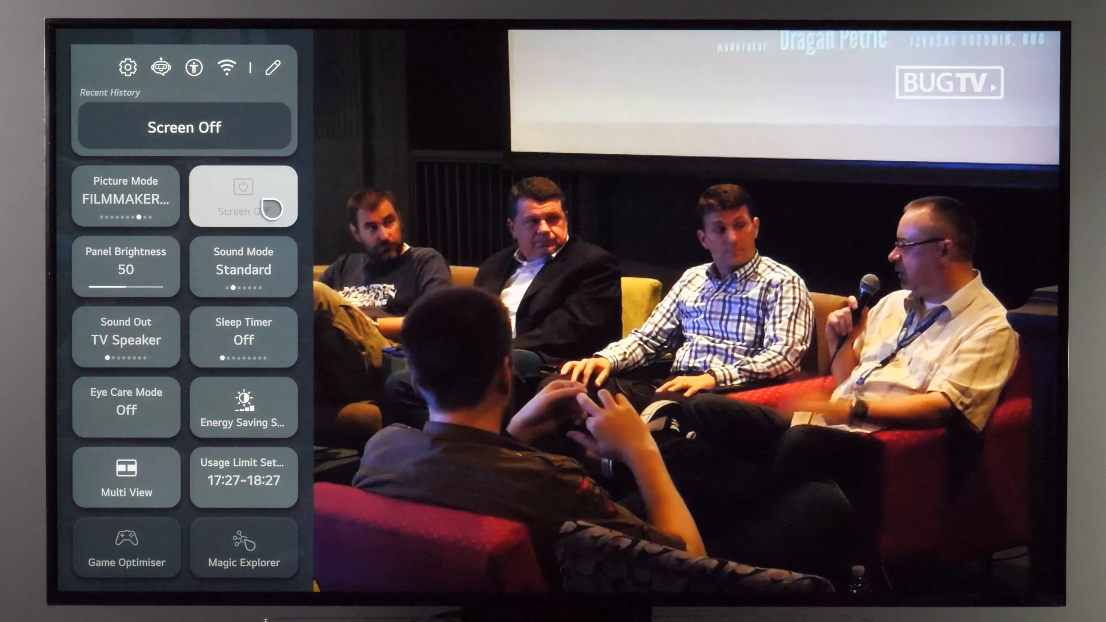
Select the Screen Off tile so the picture goes dark while audio keeps playing.
{"action": "left_click", "coordinate": [242, 196]}
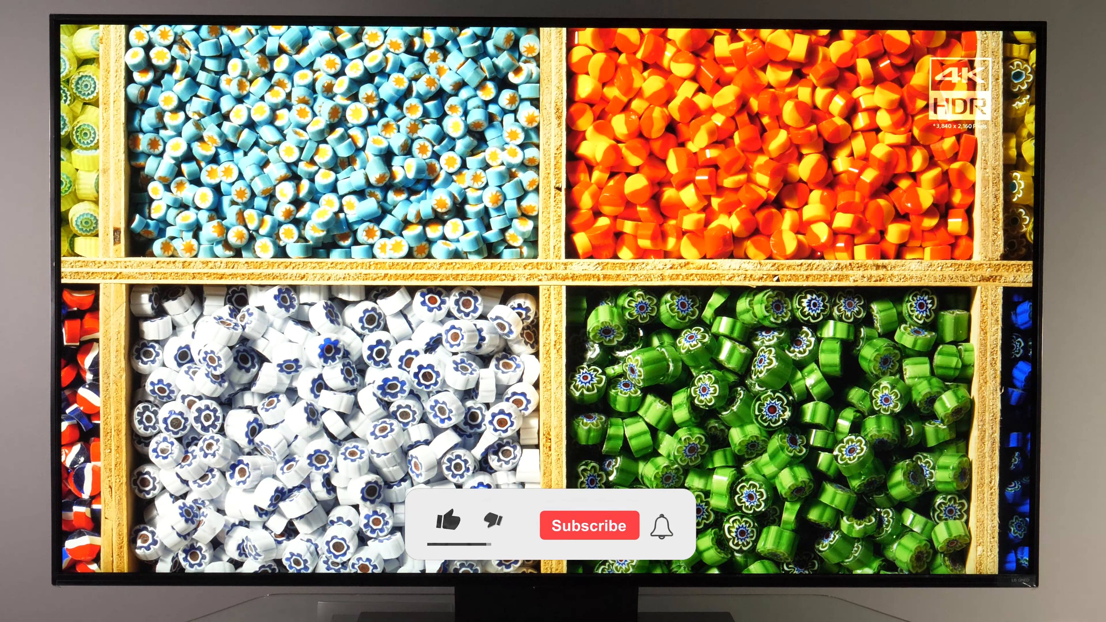
{"action": "left_click", "coordinate": [443, 525]}
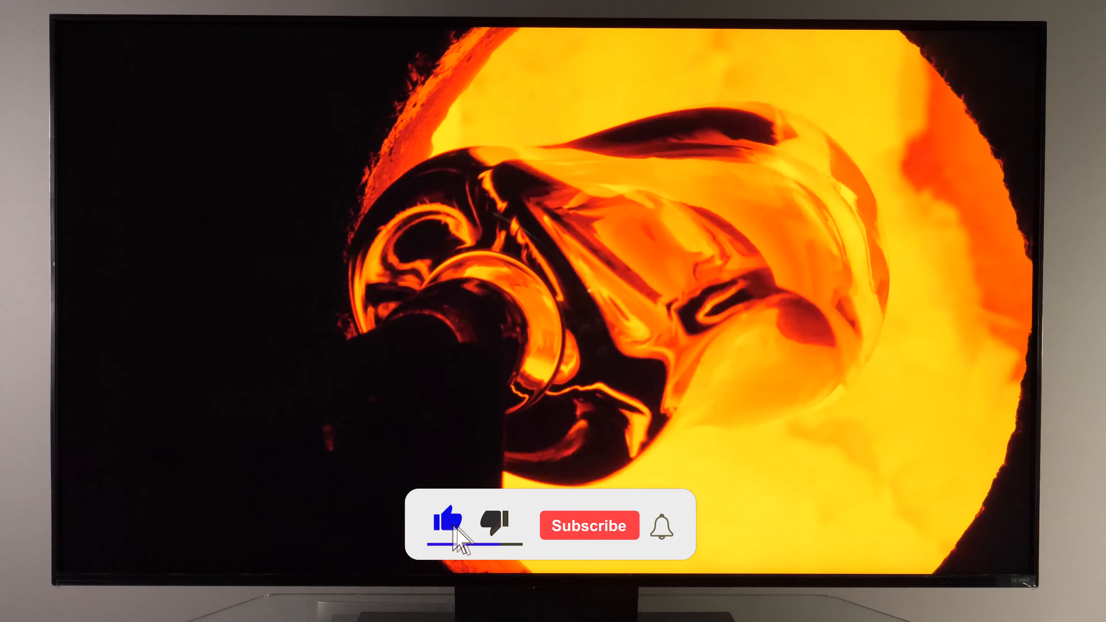
{"action": "left_click", "coordinate": [589, 526]}
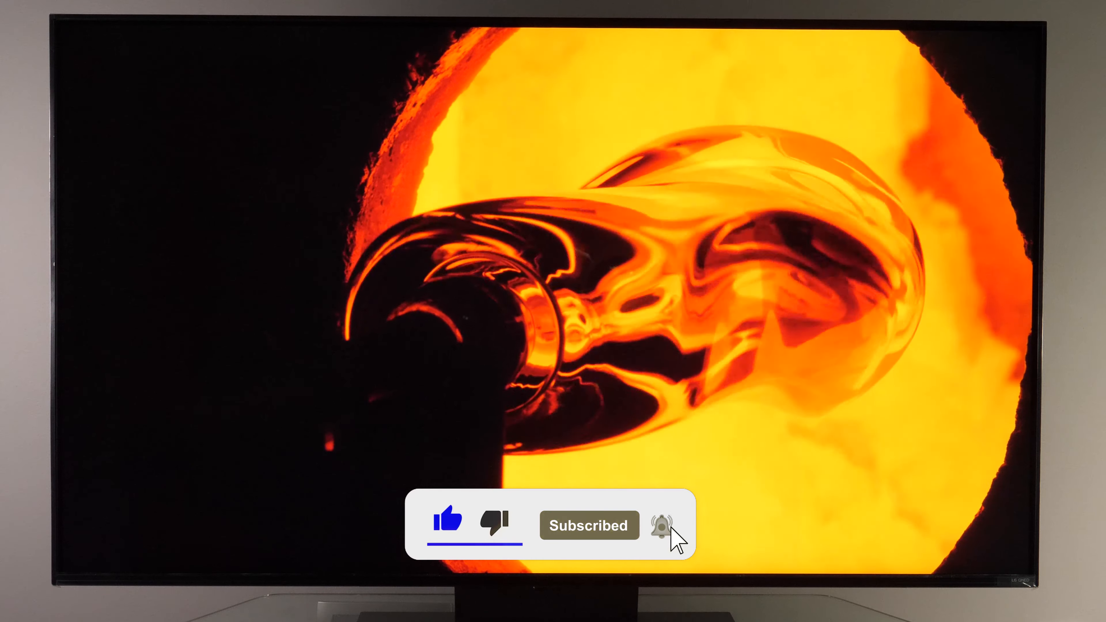